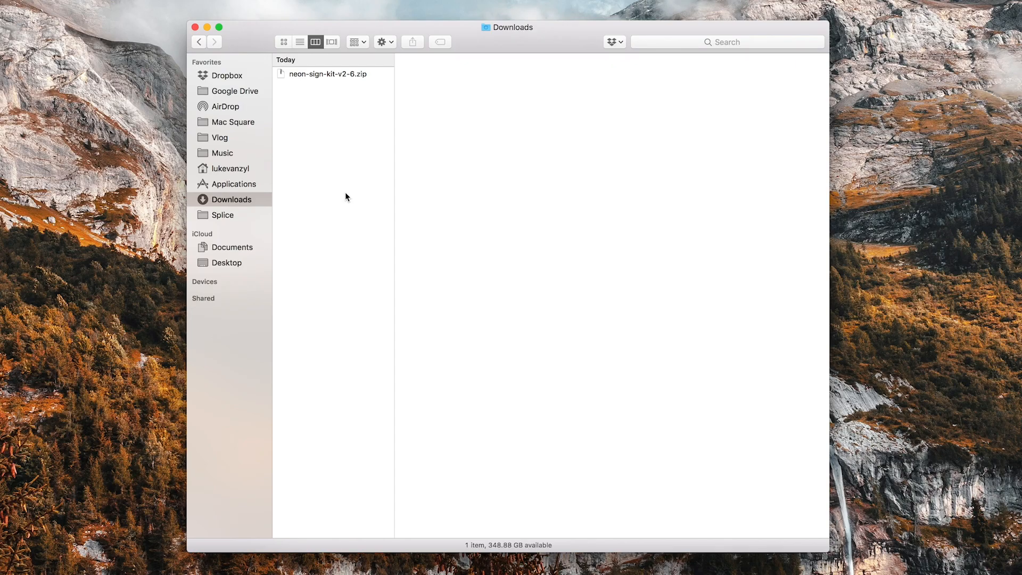
Browse the neon-sign-kit-v2-6 Assets, previewing the demo and main .aep files, then pick Instructions.txt.
{"action": "left_click", "coordinate": [329, 73]}
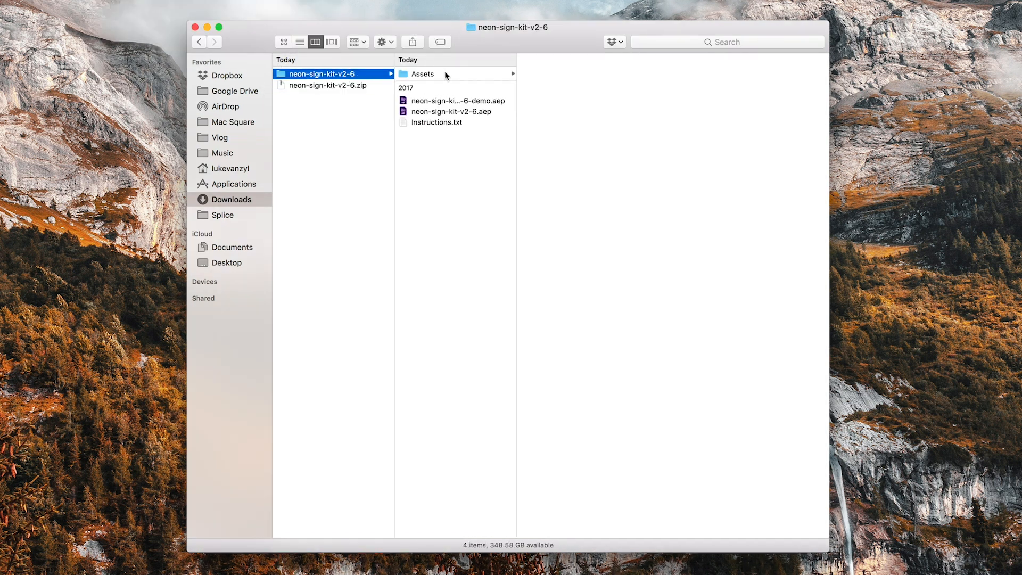
{"action": "left_click", "coordinate": [422, 73]}
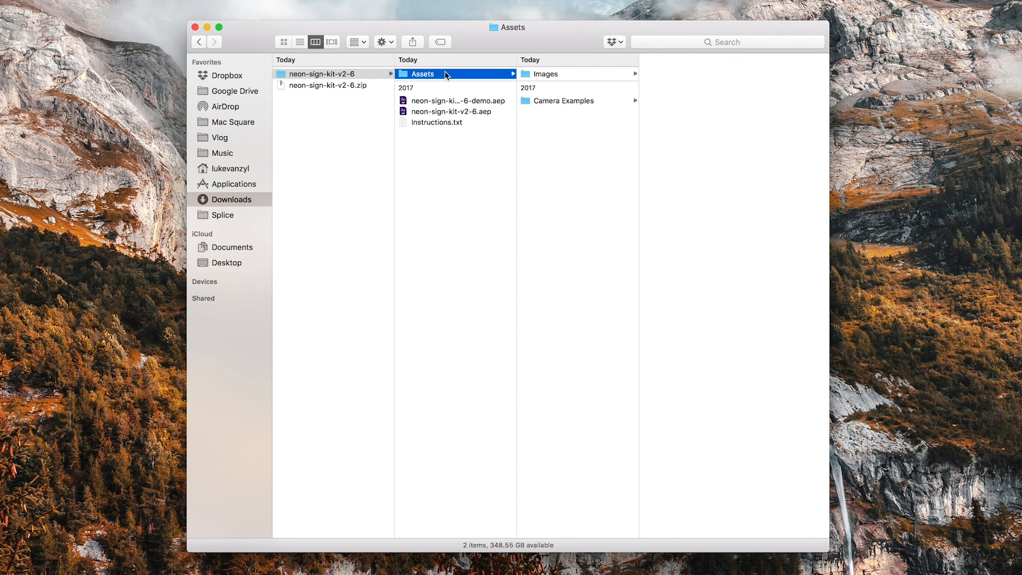
{"action": "left_click", "coordinate": [458, 100]}
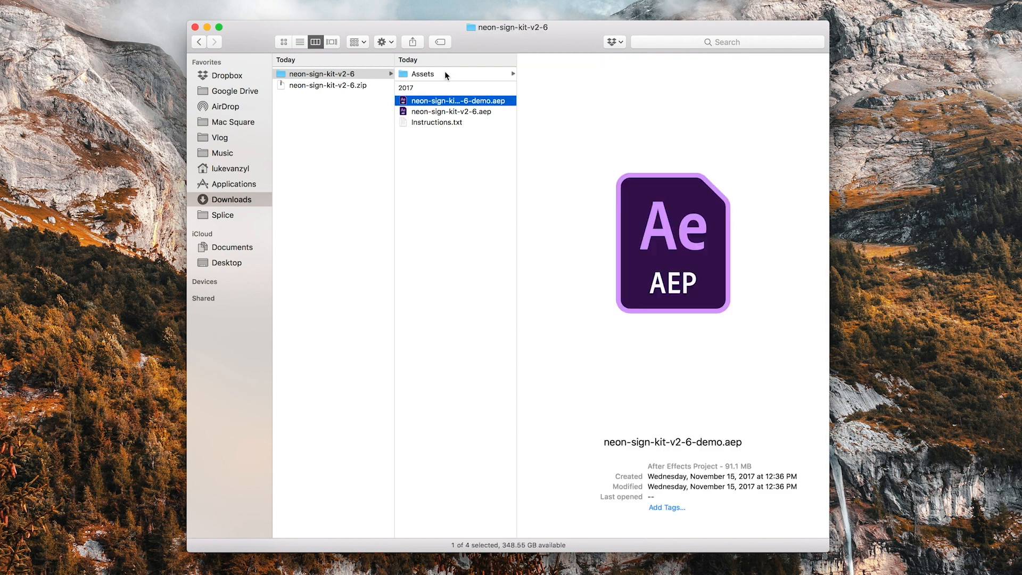
{"action": "left_click", "coordinate": [450, 111]}
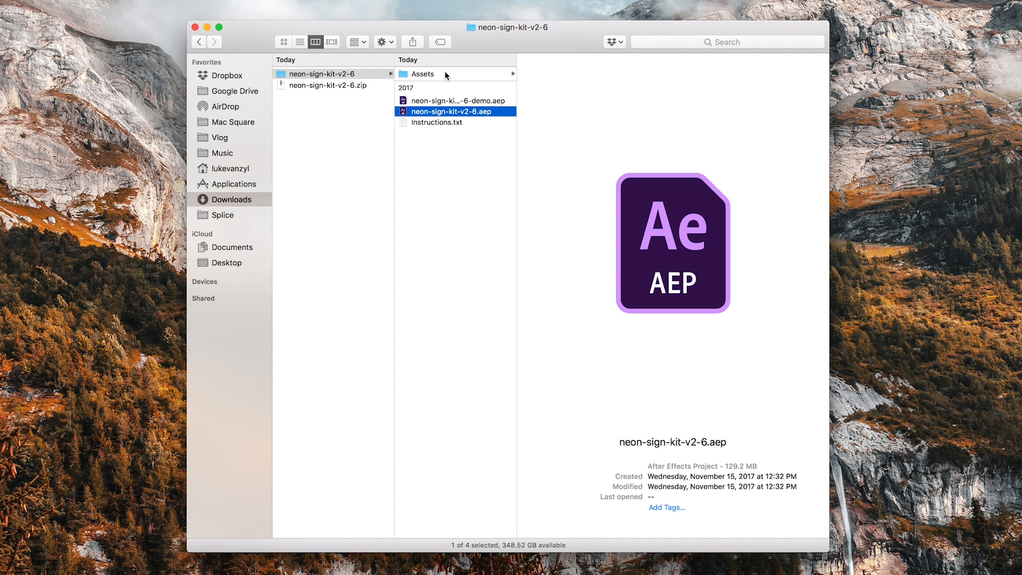
{"action": "left_click", "coordinate": [435, 122]}
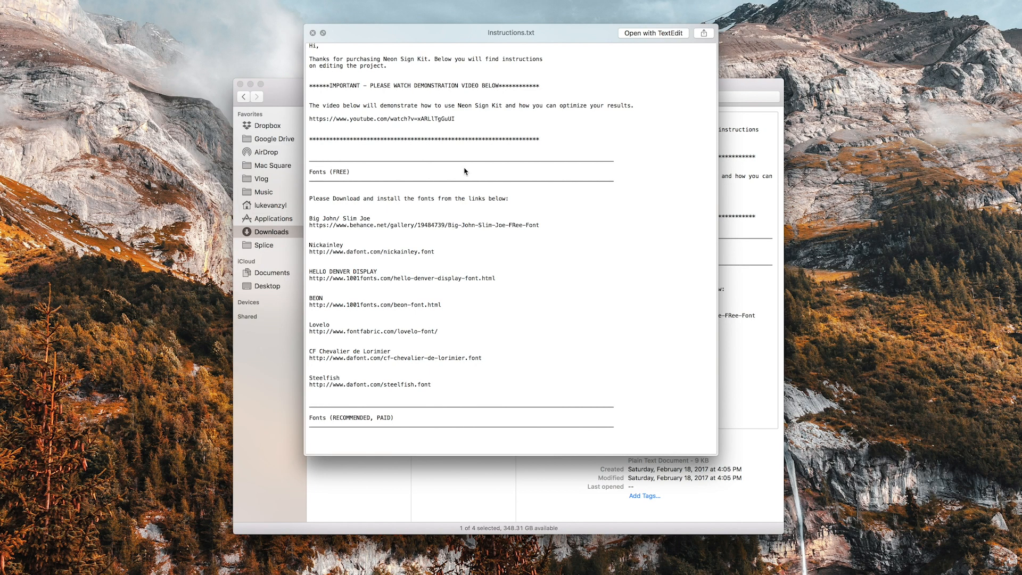
Scroll through Instructions.txt to read the tutorial video link and the font list.
{"action": "scroll", "scroll_direction": "down", "scroll_amount": 3}
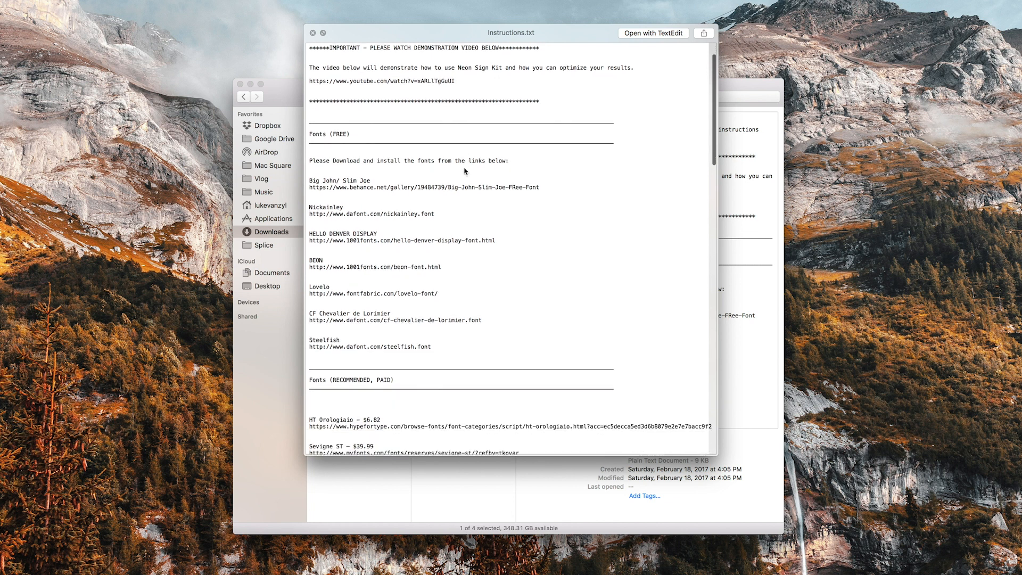
{"action": "scroll", "scroll_direction": "down", "scroll_amount": 3}
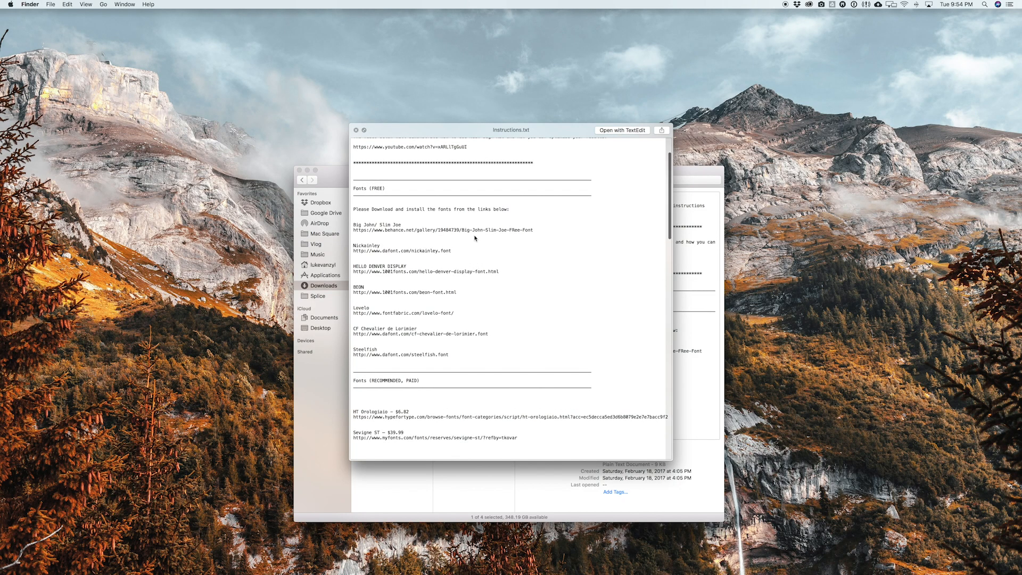
{"action": "scroll", "scroll_direction": "down", "scroll_amount": 3}
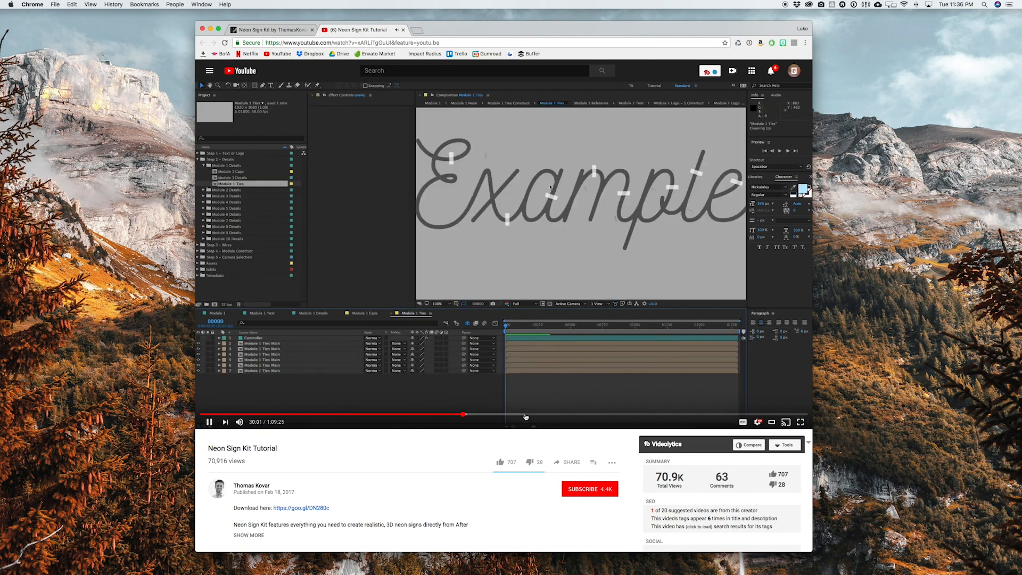
{"action": "mouse_move", "coordinate": [641, 415]}
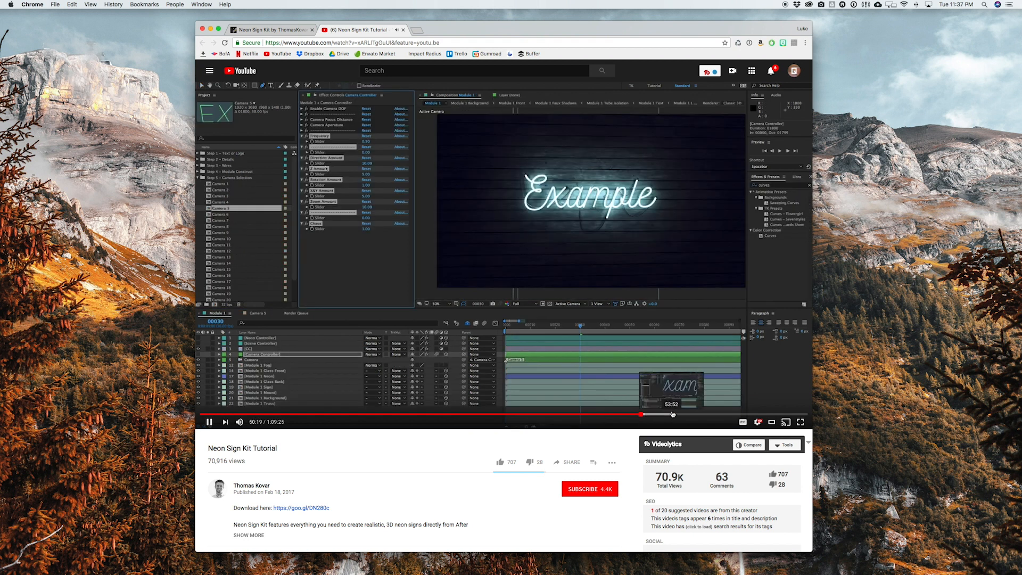
{"action": "mouse_move", "coordinate": [740, 415]}
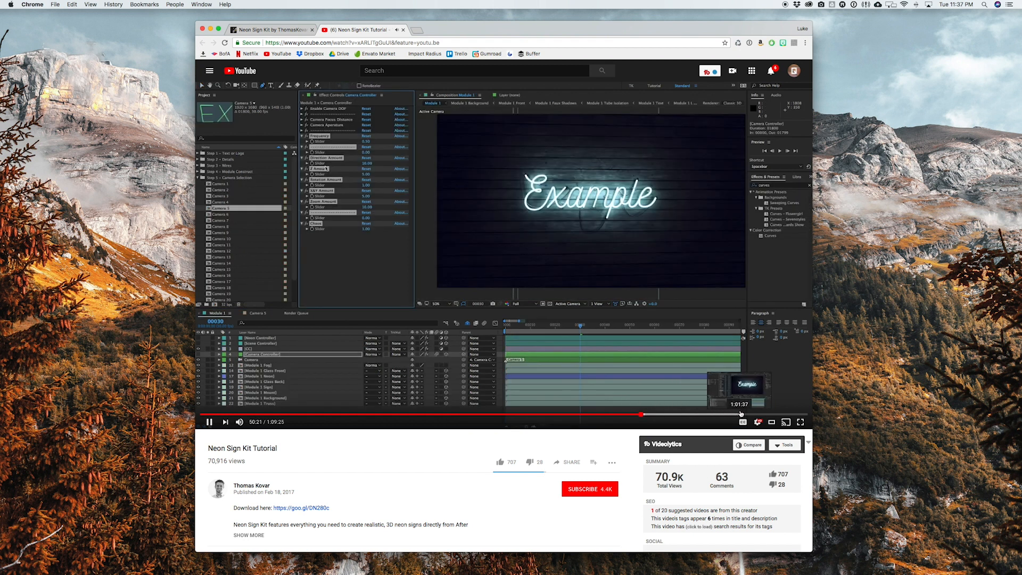
{"action": "mouse_move", "coordinate": [770, 415]}
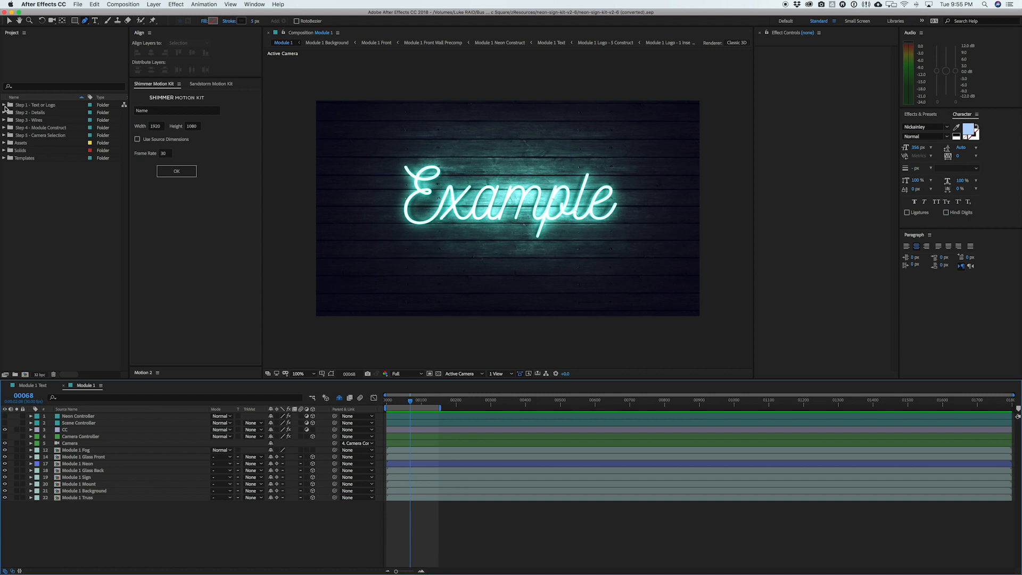
{"action": "left_click", "coordinate": [4, 105]}
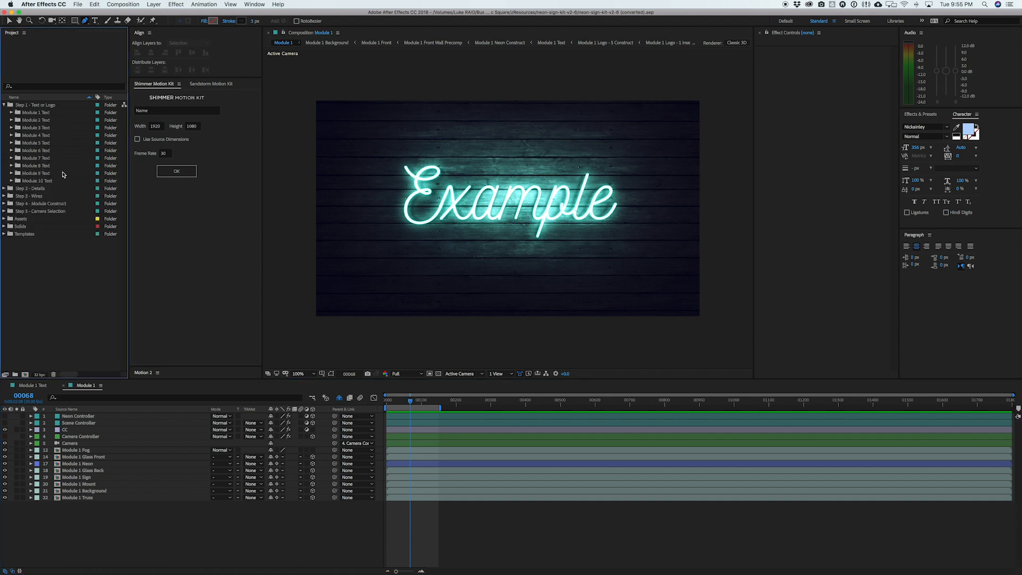
{"action": "left_click", "coordinate": [4, 105]}
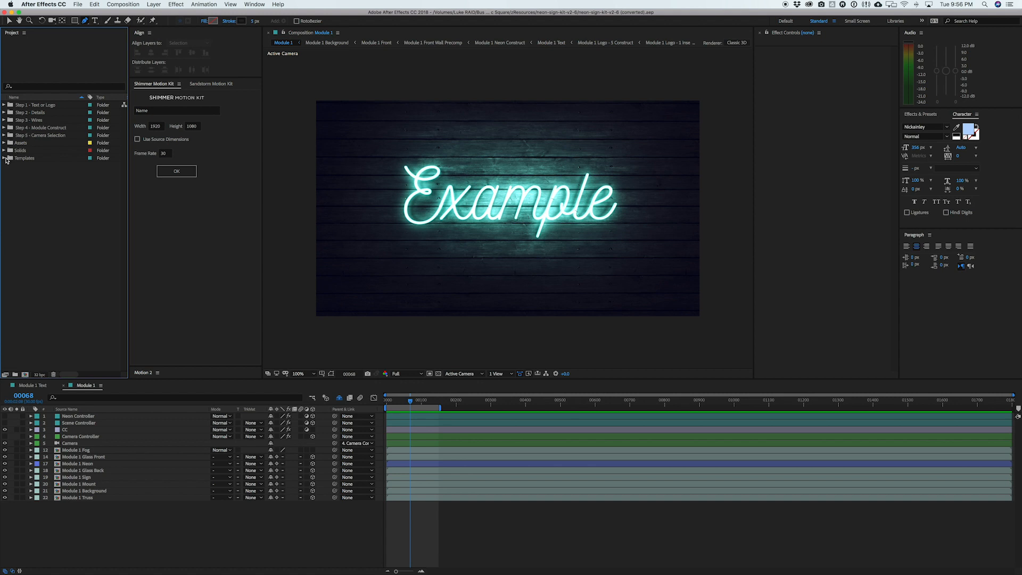
{"action": "left_click", "coordinate": [4, 158]}
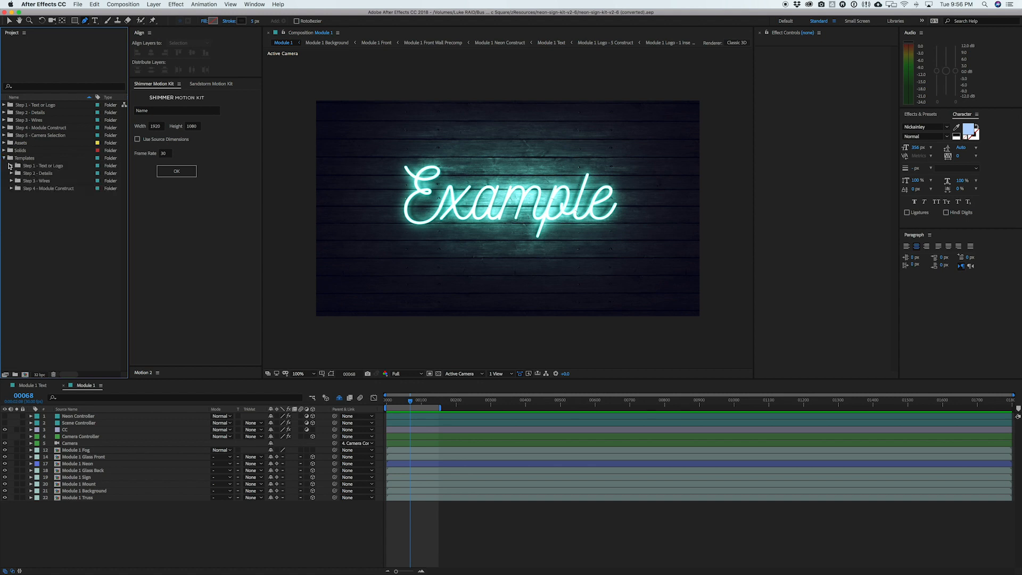
{"action": "left_click", "coordinate": [10, 166]}
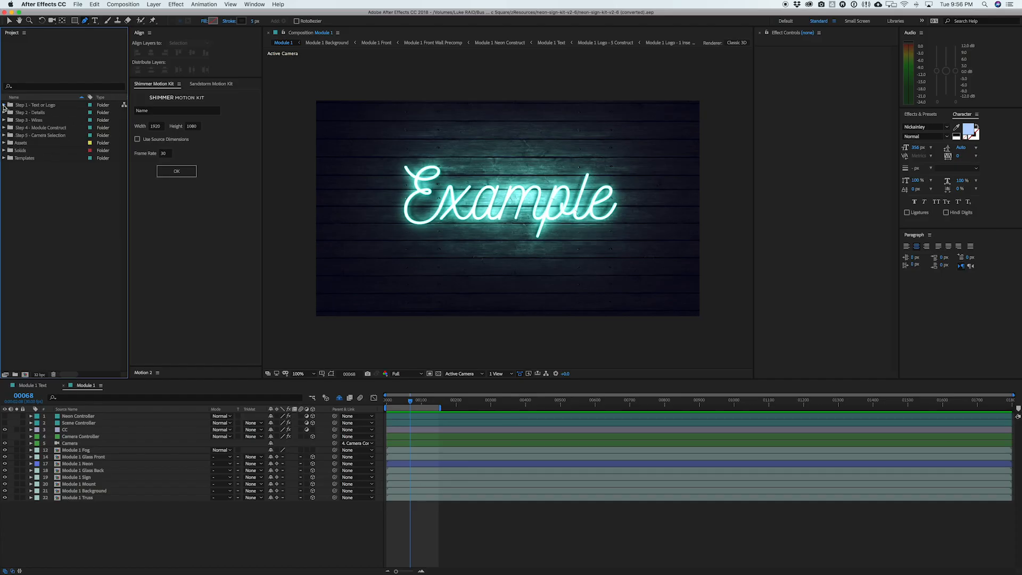
Open the Module 1 Text composition from the Step 1 folder.
{"action": "left_click", "coordinate": [4, 105]}
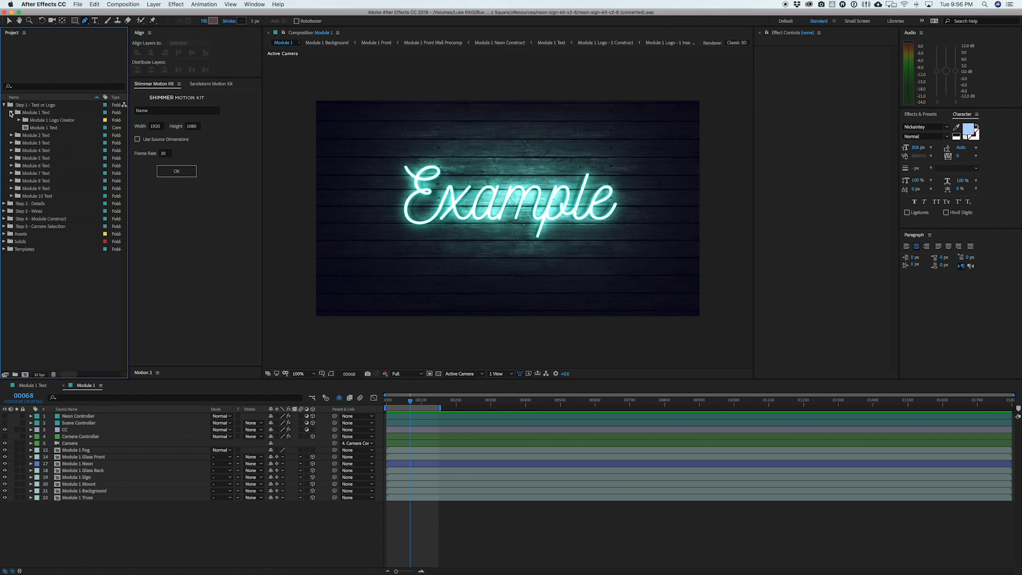
{"action": "left_click", "coordinate": [46, 127]}
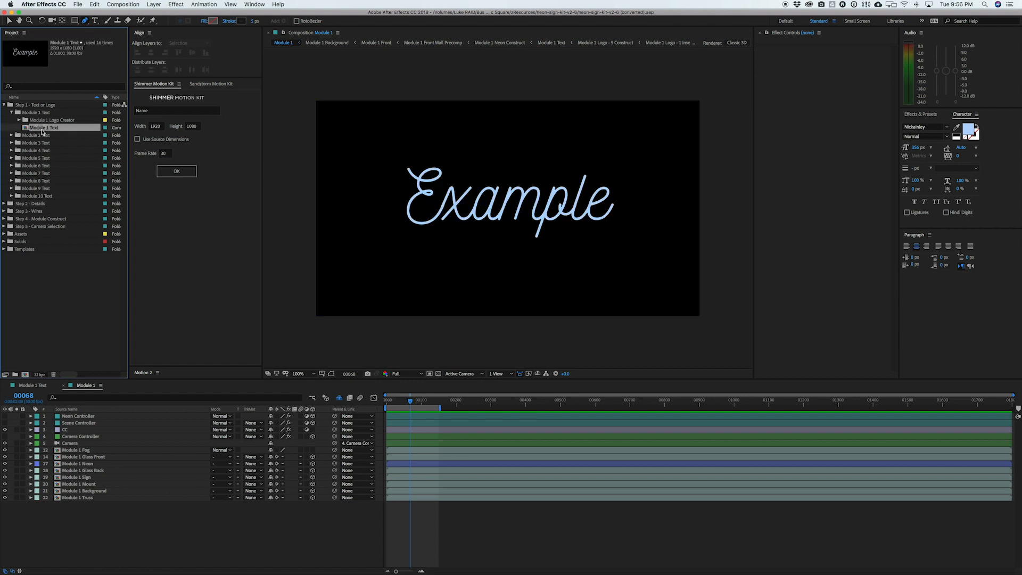
{"action": "left_click", "coordinate": [551, 42]}
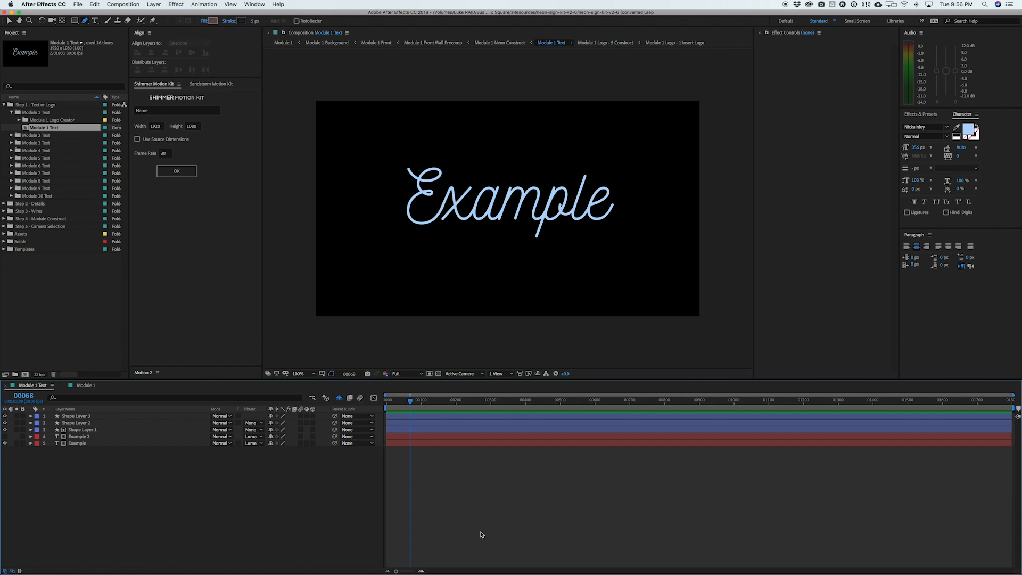
Keep only the Example layer, retype it as 'Mac Square', and centre it vertically.
{"action": "left_click", "coordinate": [77, 442]}
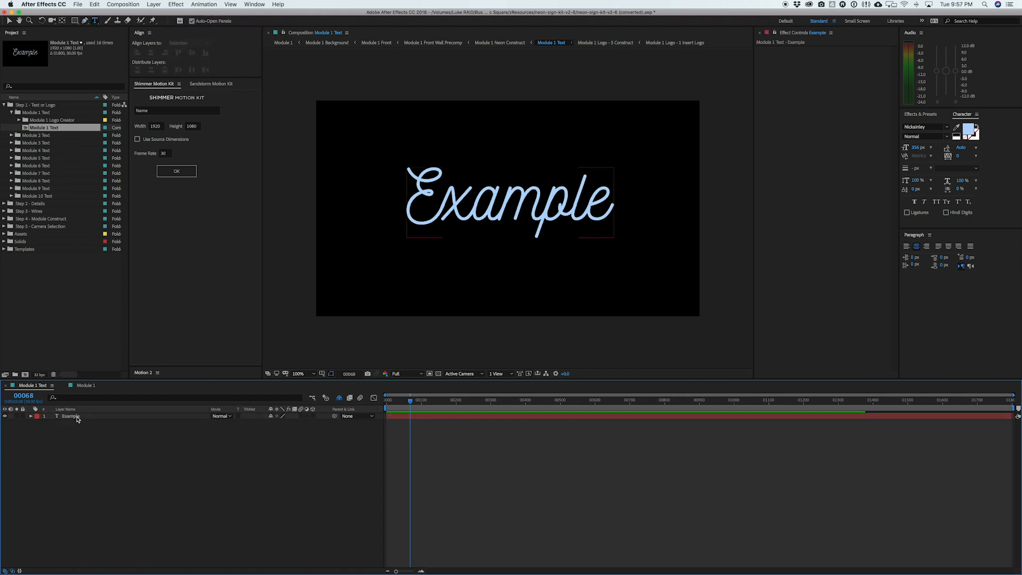
{"action": "left_click", "coordinate": [71, 416]}
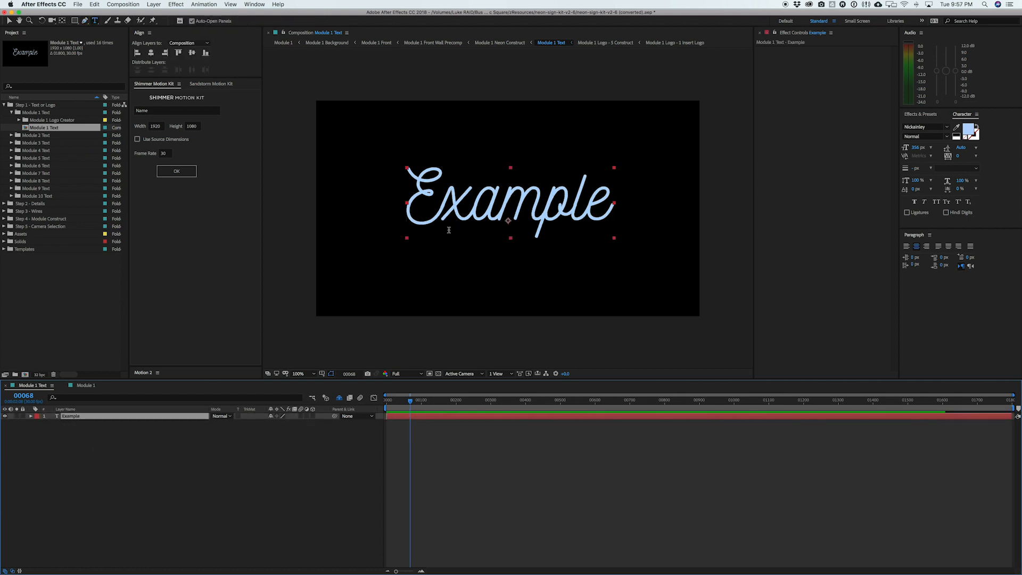
{"action": "double_click", "coordinate": [495, 205]}
{"action": "type", "text": "Mac Square"}
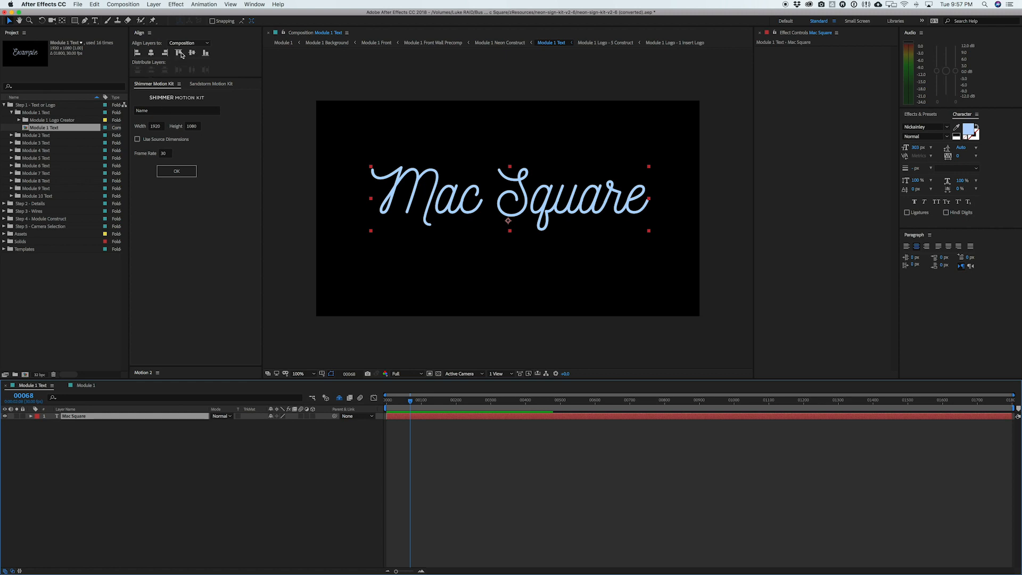
{"action": "left_click", "coordinate": [178, 52]}
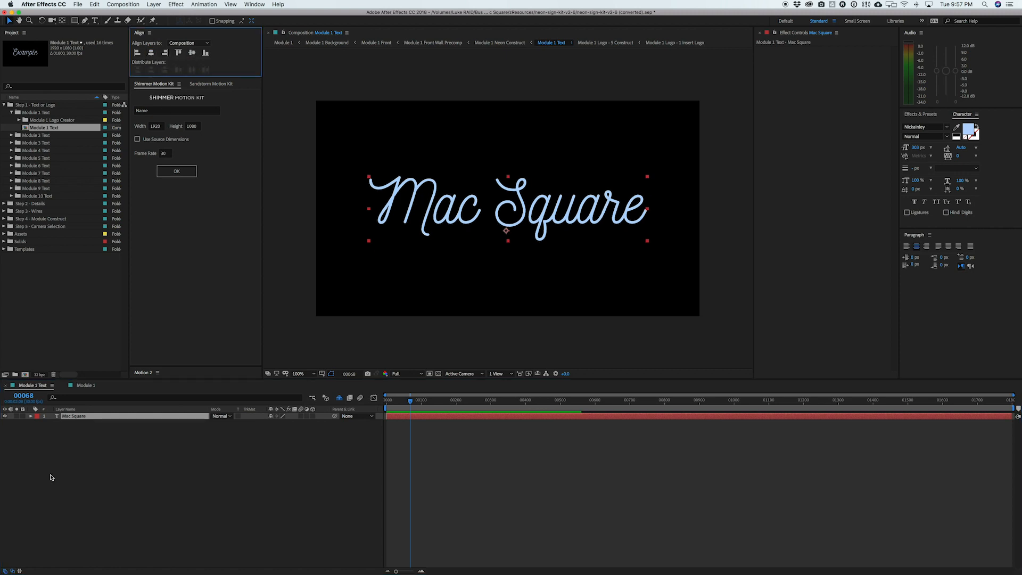
{"action": "mouse_move", "coordinate": [98, 415]}
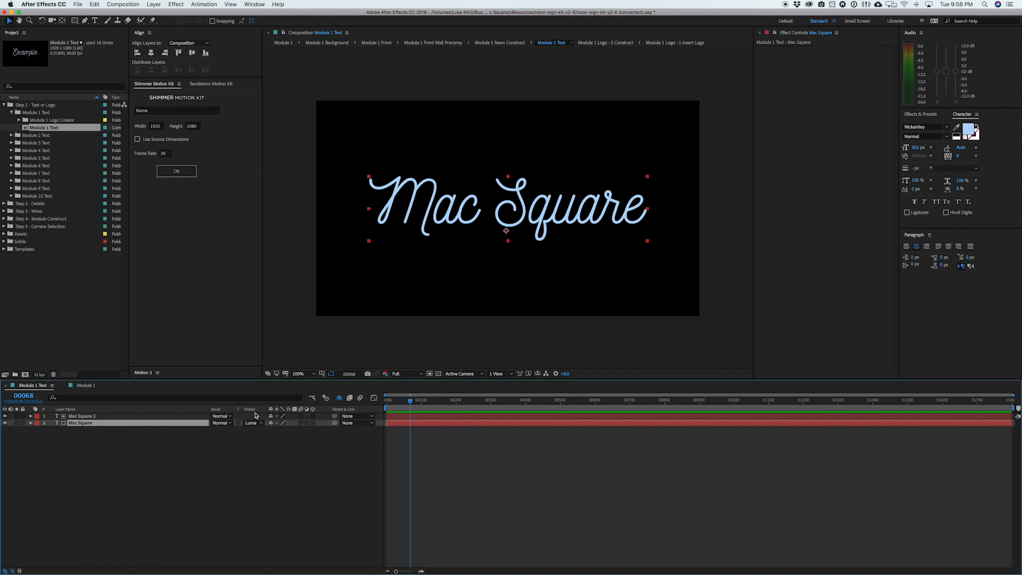
Set the Mac Square layer's track matte to Luma Matte 'Mac Square 2'.
{"action": "left_click", "coordinate": [253, 422]}
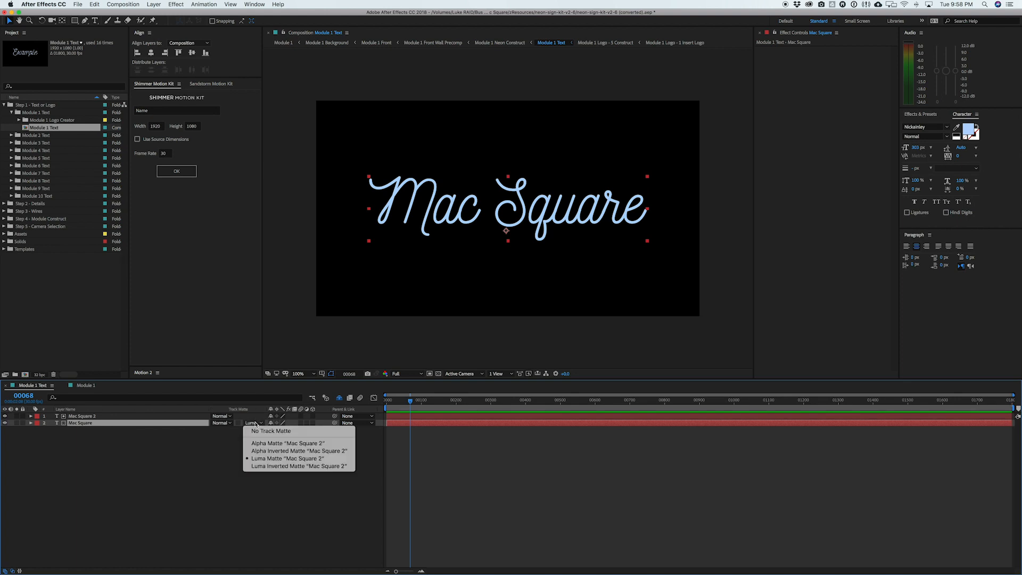
{"action": "mouse_move", "coordinate": [297, 458]}
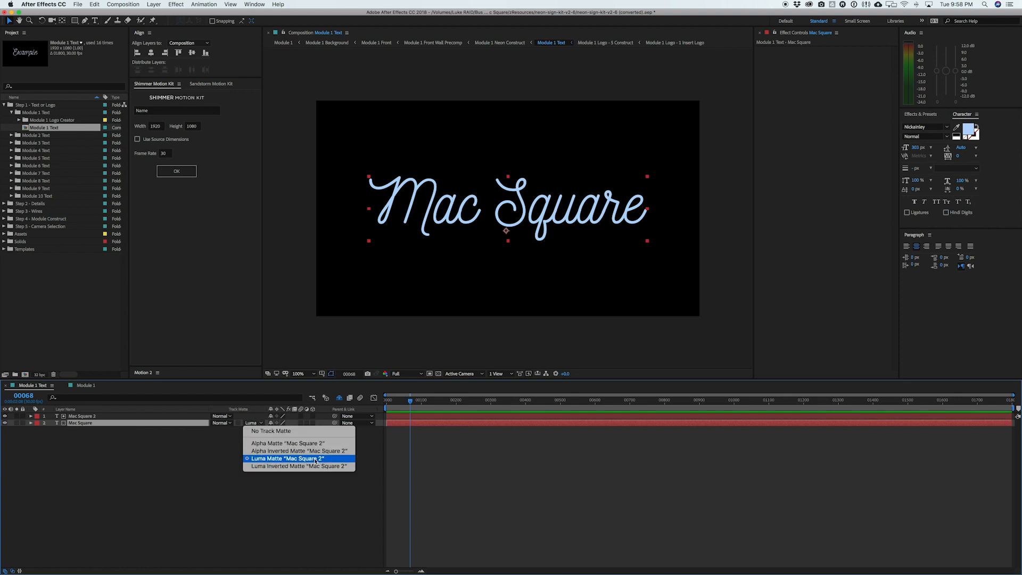
{"action": "left_click", "coordinate": [287, 458]}
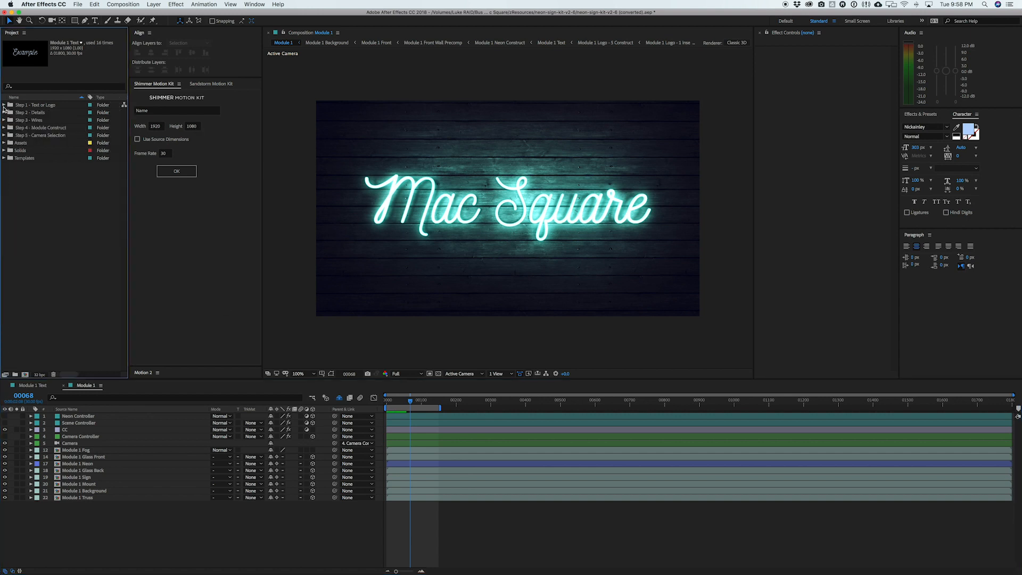
Expand the Step 2 - Details folder in the Project panel.
{"action": "left_click", "coordinate": [4, 113]}
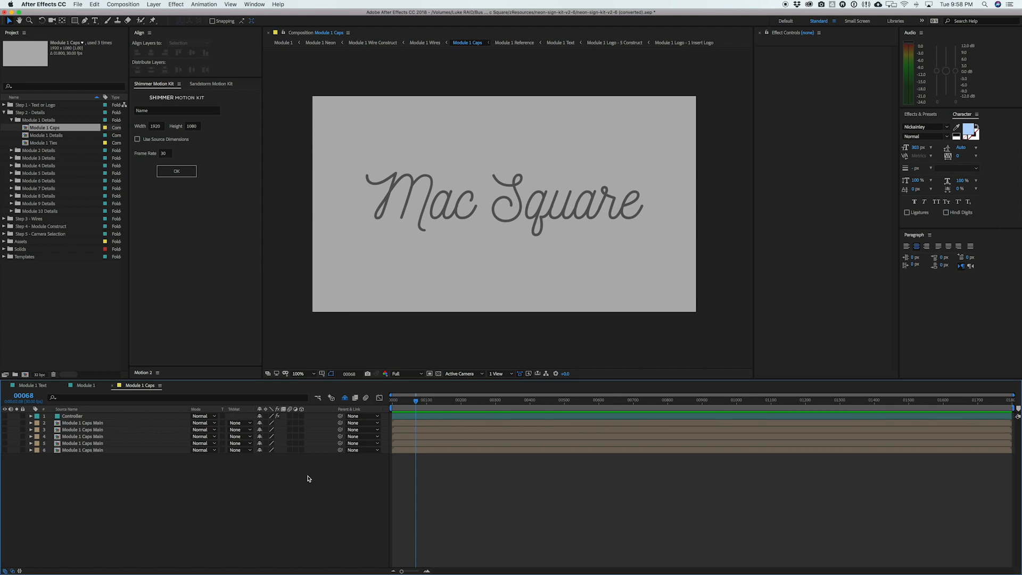
{"action": "mouse_move", "coordinate": [195, 486]}
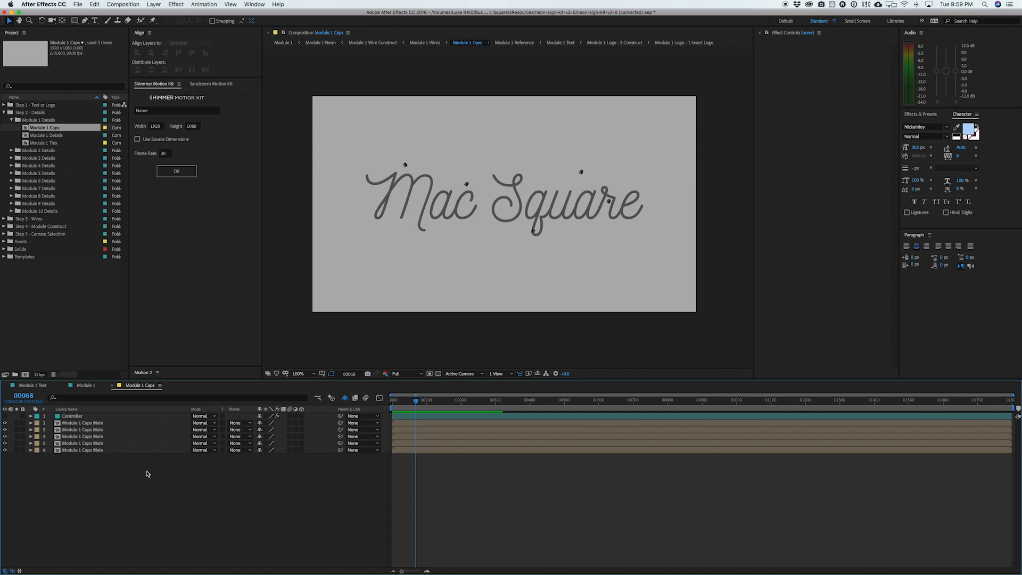
Select Module 1 Caps Main layers and zoom the viewer to inspect the tube end caps.
{"action": "left_click", "coordinate": [82, 422]}
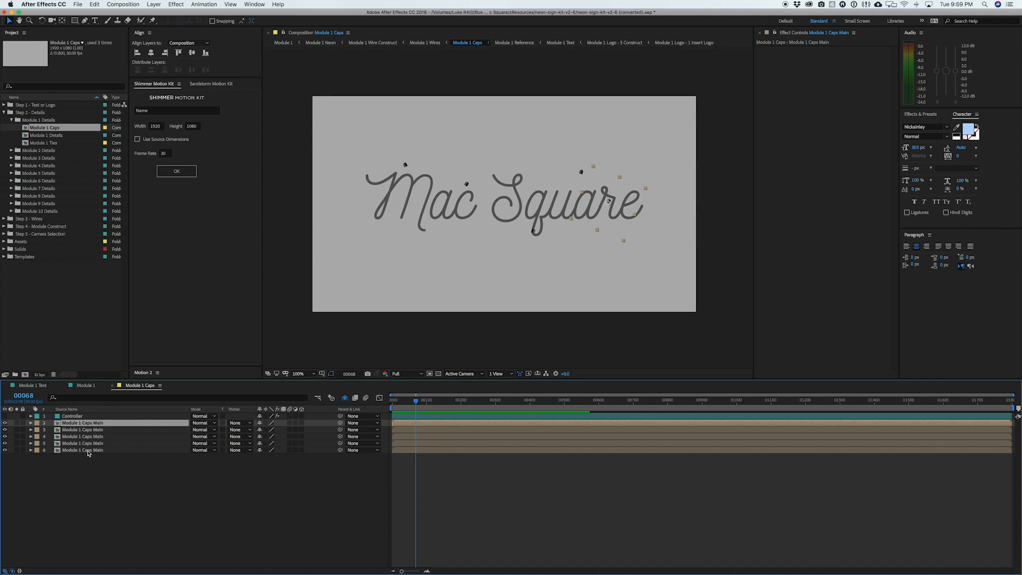
{"action": "left_click", "coordinate": [297, 374]}
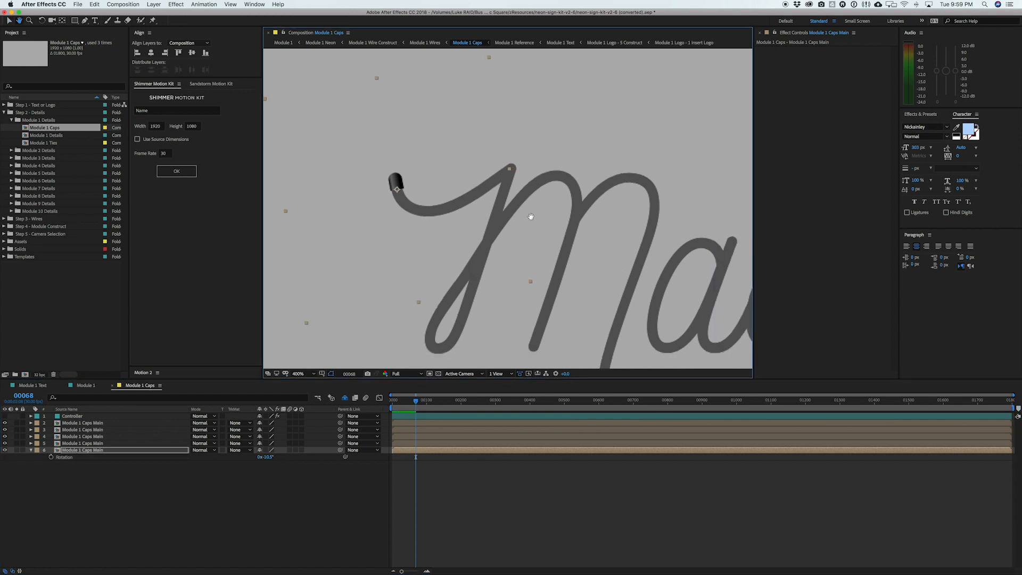
{"action": "left_click", "coordinate": [299, 373]}
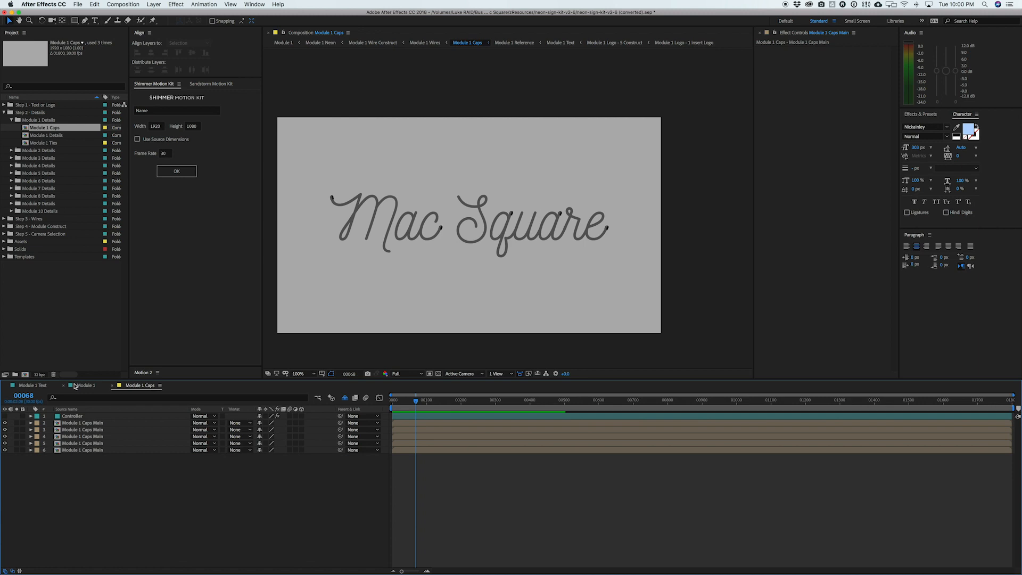
Open Module 1 Details to see the detail pieces along the Mac Square lettering.
{"action": "left_click", "coordinate": [84, 385]}
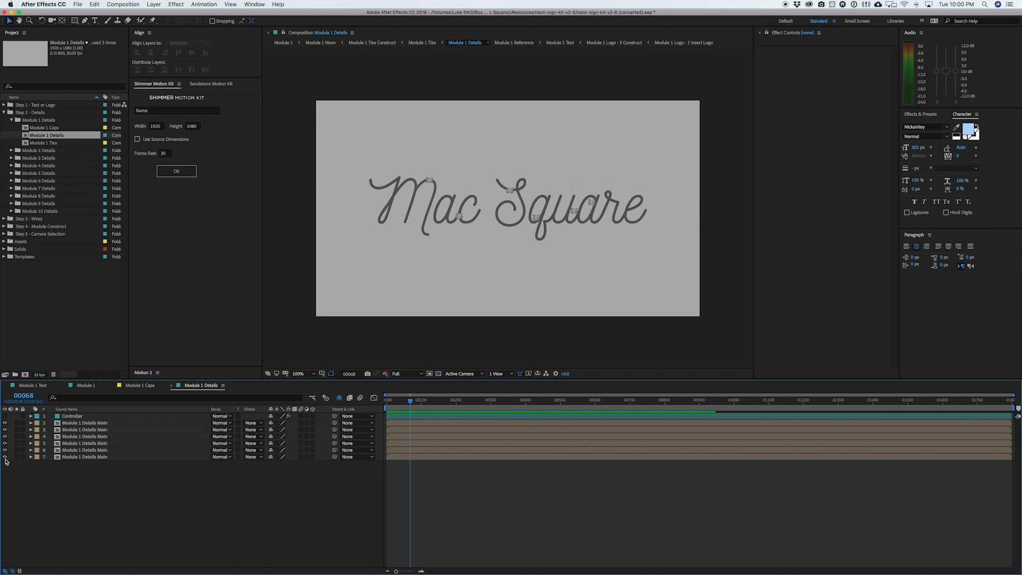
{"action": "mouse_move", "coordinate": [485, 229]}
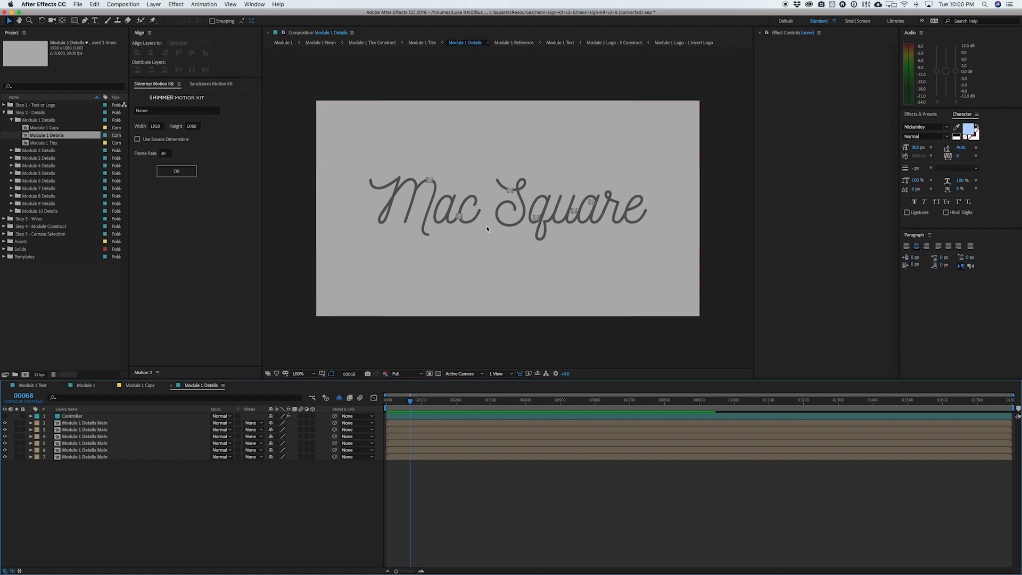
{"action": "left_click", "coordinate": [298, 374]}
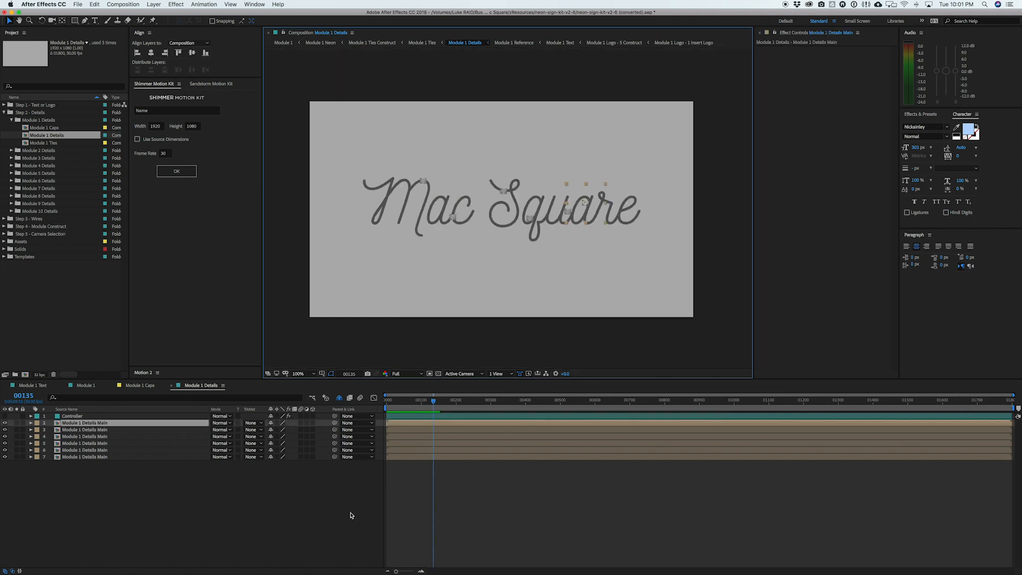
{"action": "mouse_move", "coordinate": [597, 216]}
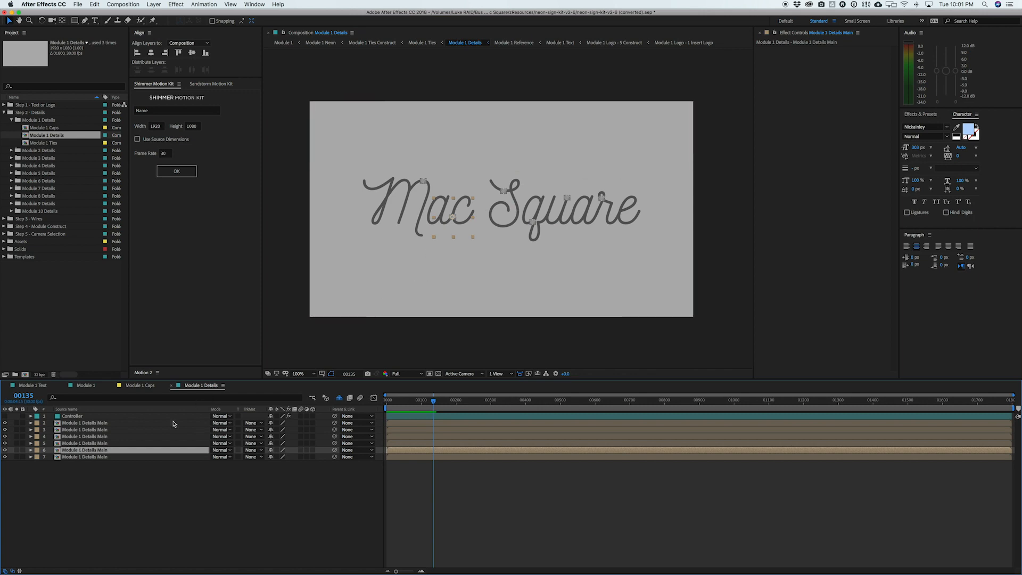
{"action": "left_click", "coordinate": [84, 443]}
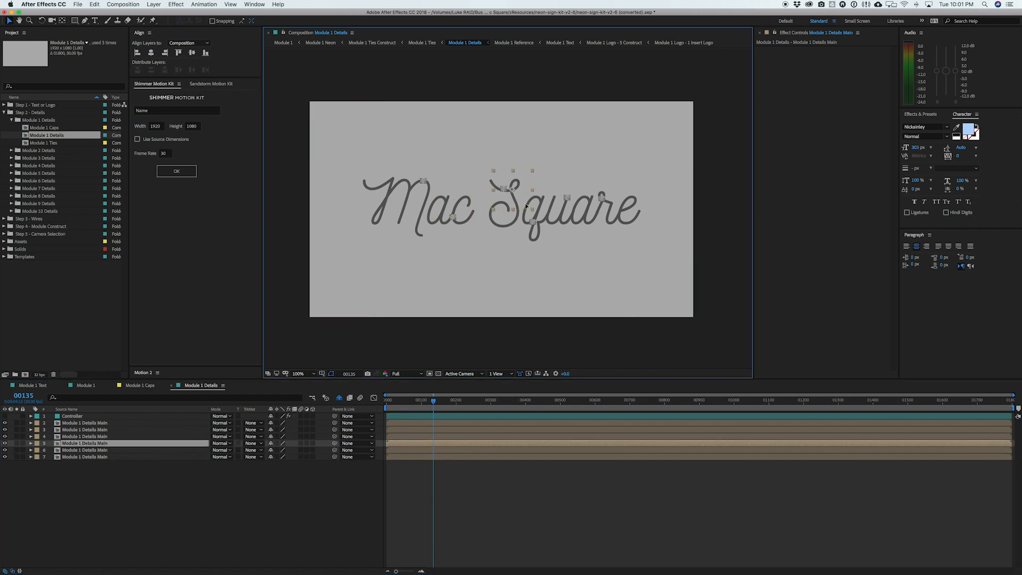
Zoom in on Module 1's glowing neon tubes, then open the Module 1 Ties composition.
{"action": "left_click", "coordinate": [85, 385]}
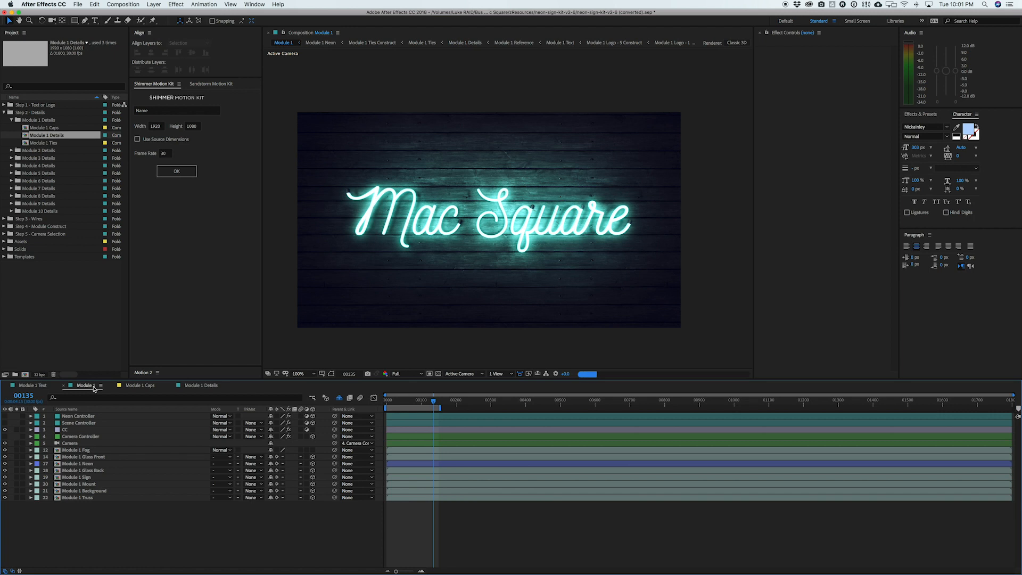
{"action": "left_click", "coordinate": [298, 373]}
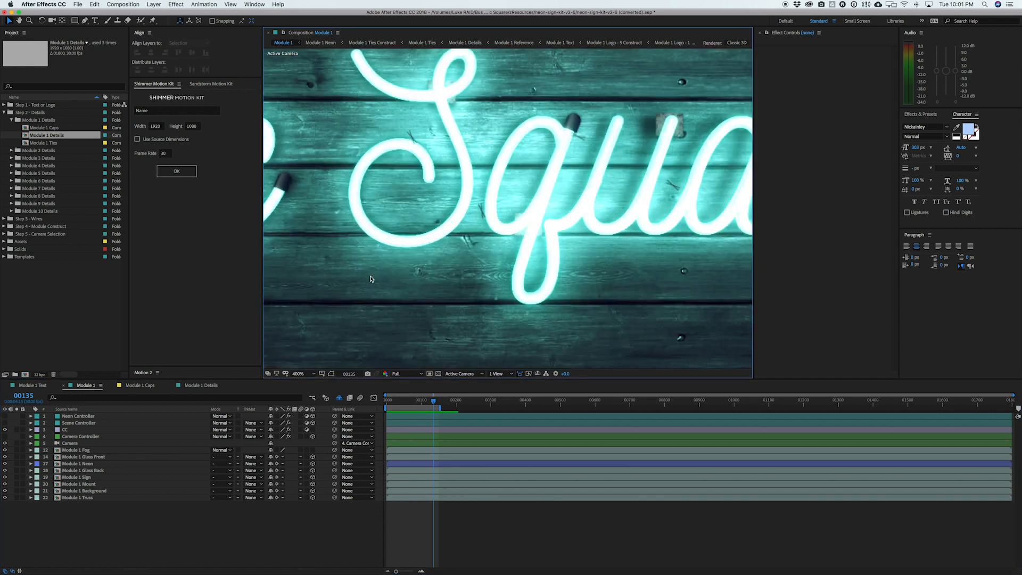
{"action": "mouse_move", "coordinate": [539, 233]}
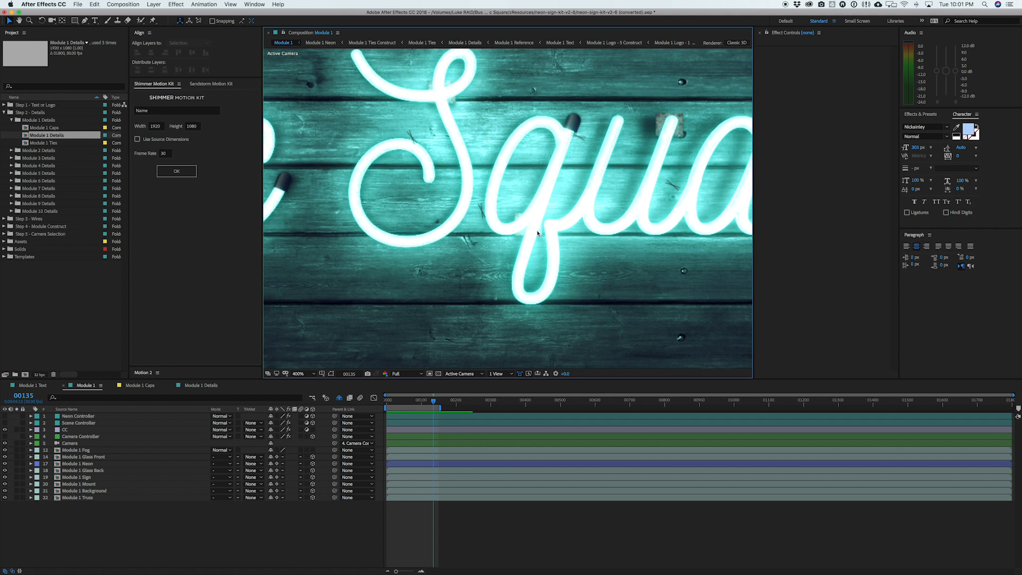
{"action": "left_click", "coordinate": [421, 42]}
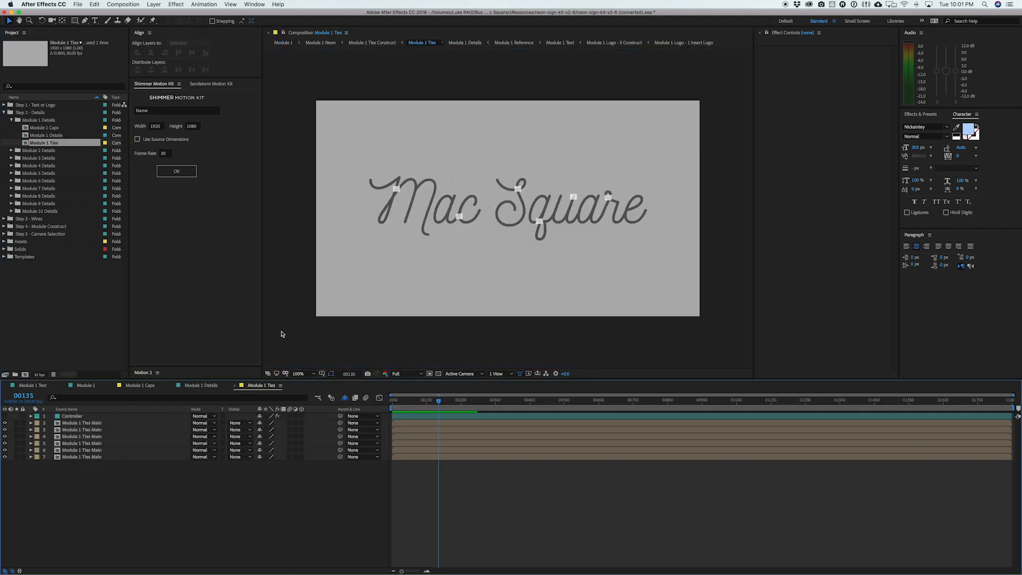
Zoom in on Module 1 Ties, select a tie piece, then switch back to Module 1.
{"action": "left_click", "coordinate": [298, 374]}
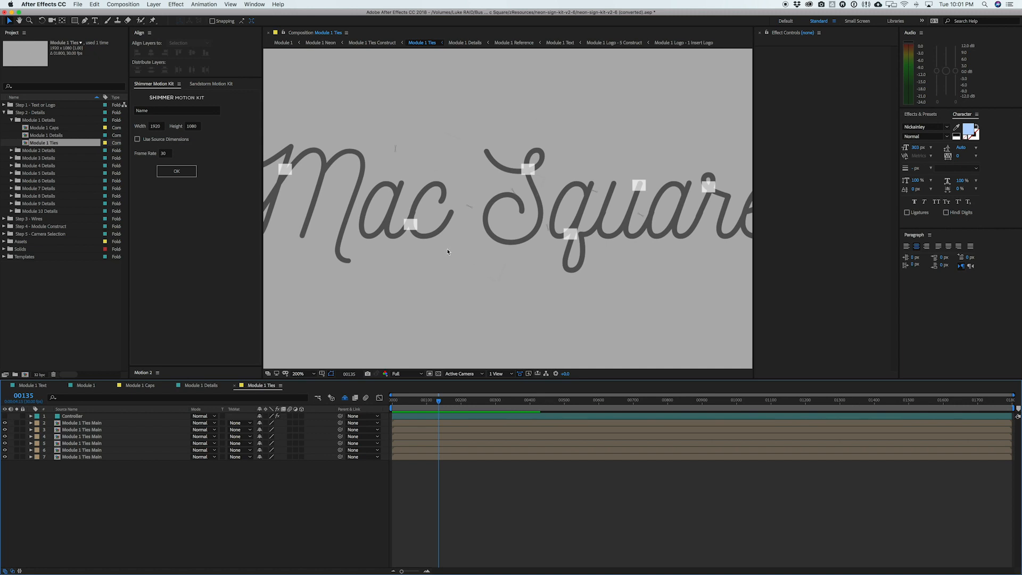
{"action": "left_click", "coordinate": [81, 456]}
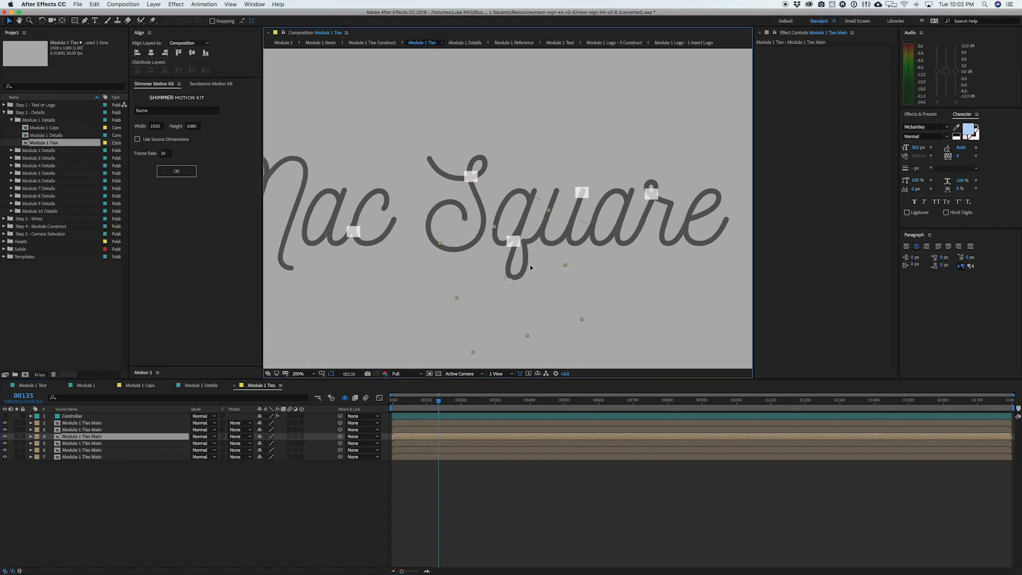
{"action": "left_click", "coordinate": [282, 33]}
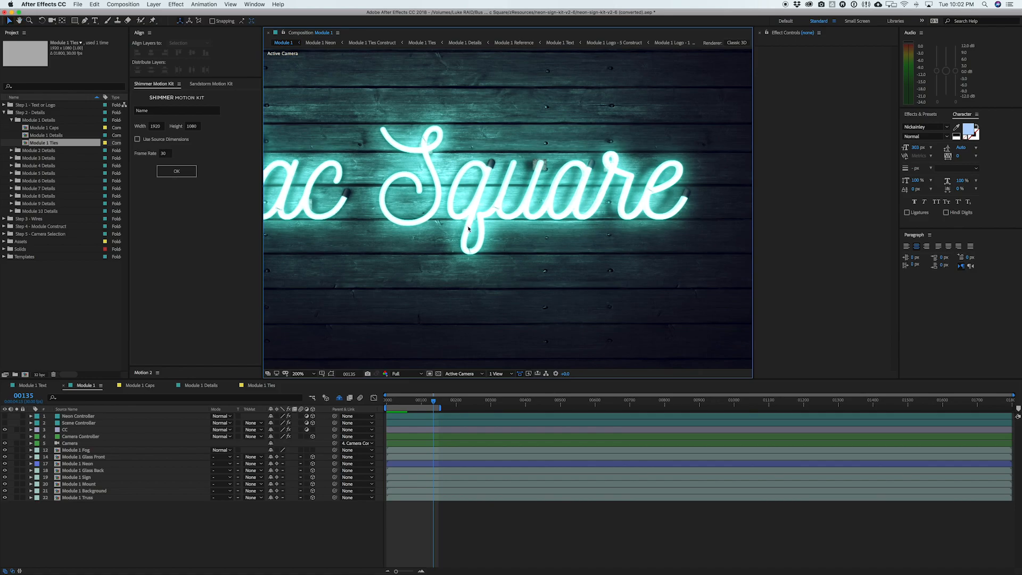
Collapse the Step 2 - Details folder while viewing the whole neon sign.
{"action": "left_click", "coordinate": [5, 127]}
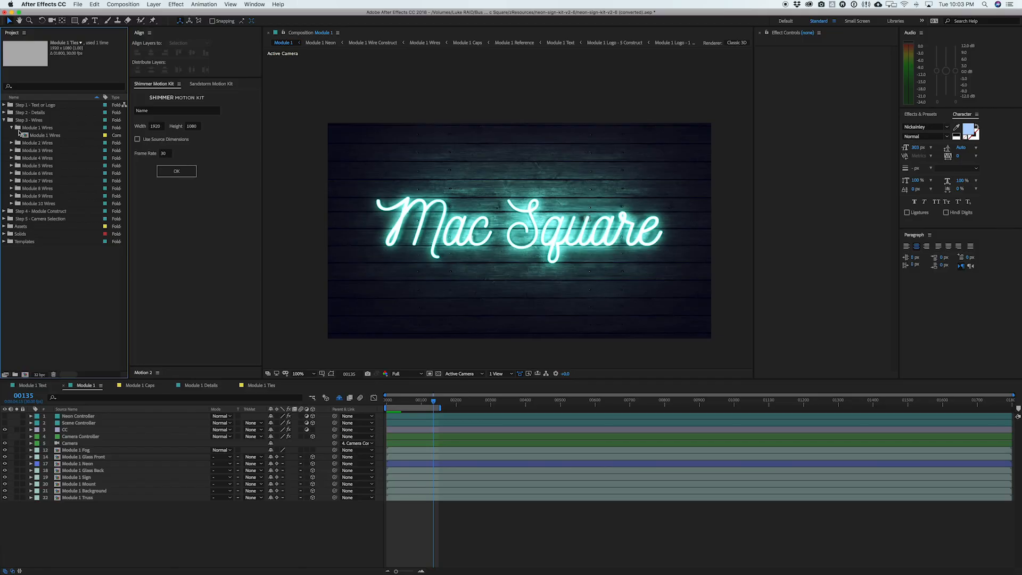
Open the Module 1 Wires composition and bring its timeline to the front.
{"action": "left_click", "coordinate": [5, 119]}
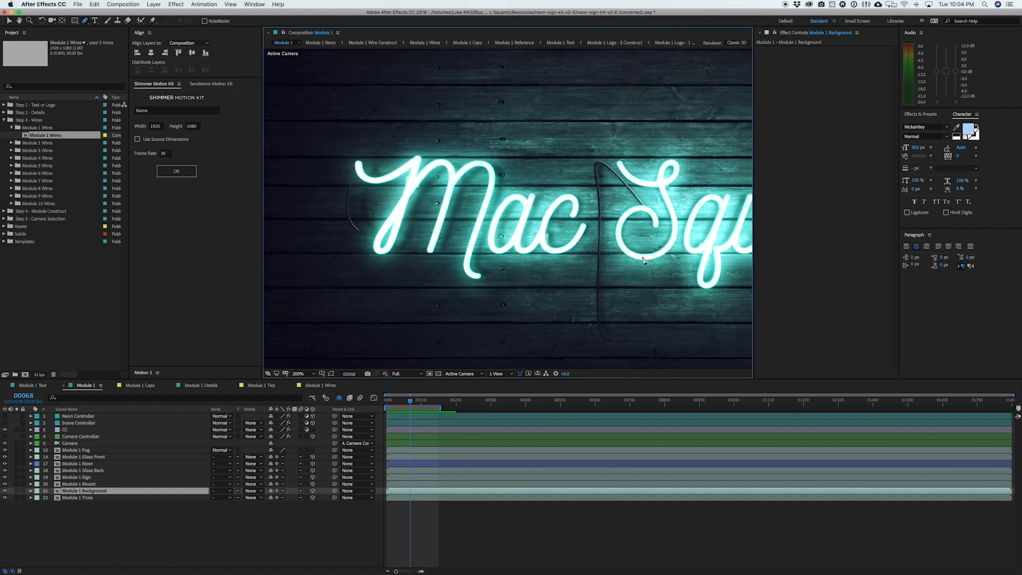
{"action": "mouse_move", "coordinate": [641, 223]}
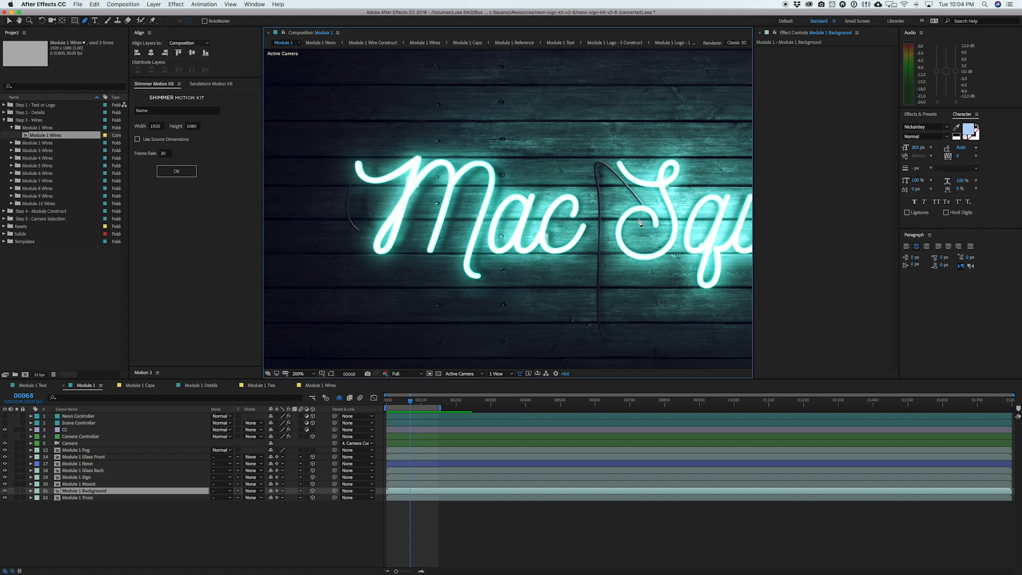
{"action": "left_click", "coordinate": [317, 385]}
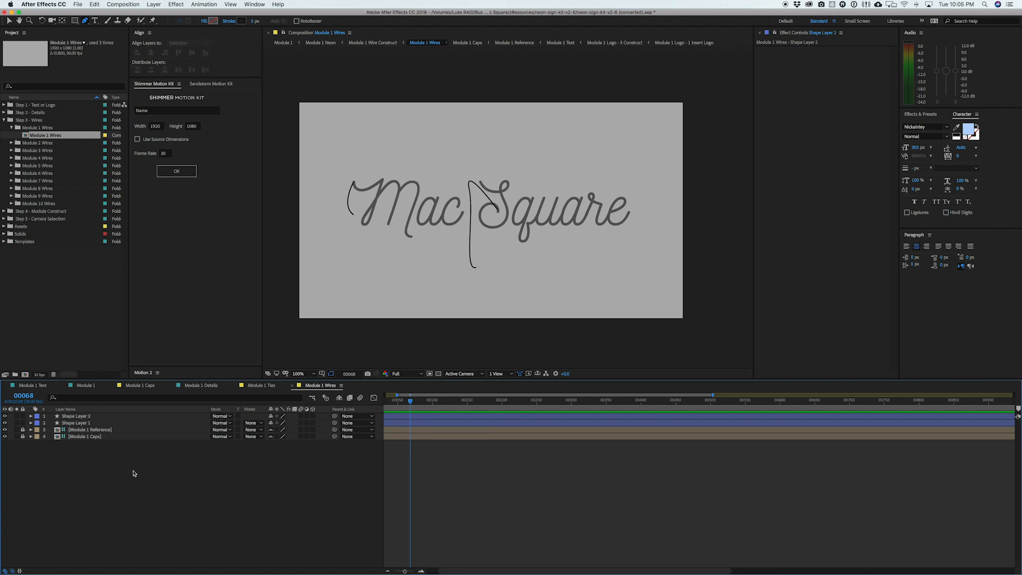
Delete the old wire layers and draw curved Pen-tool wires from the M and e ends.
{"action": "left_click", "coordinate": [75, 416]}
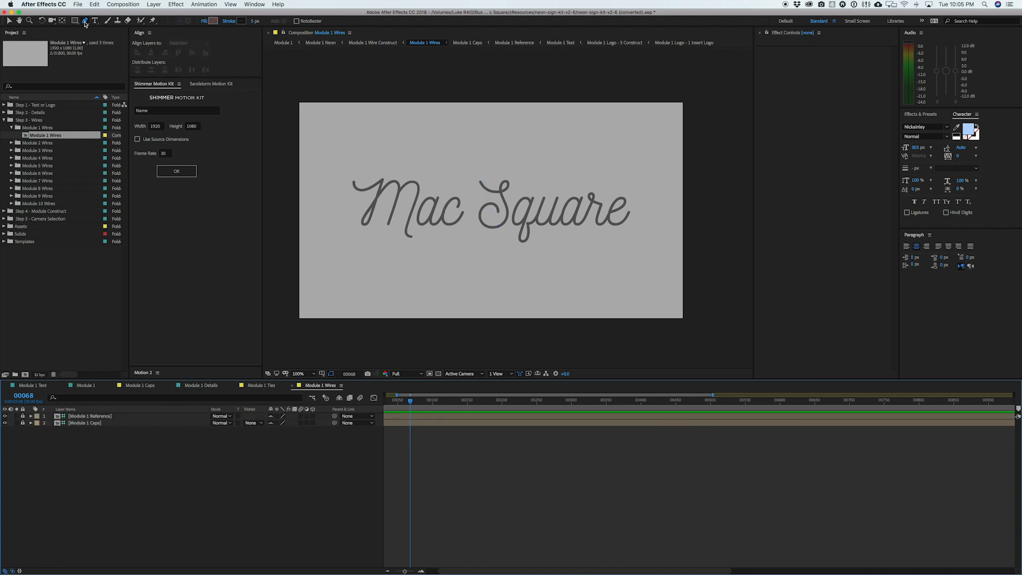
{"action": "mouse_move", "coordinate": [85, 22]}
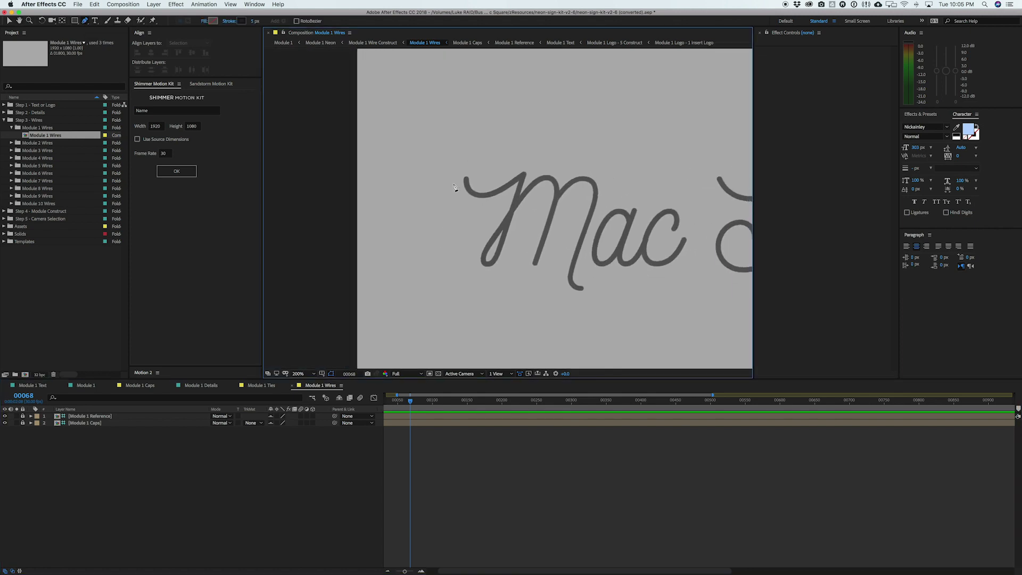
{"action": "left_click", "coordinate": [298, 373]}
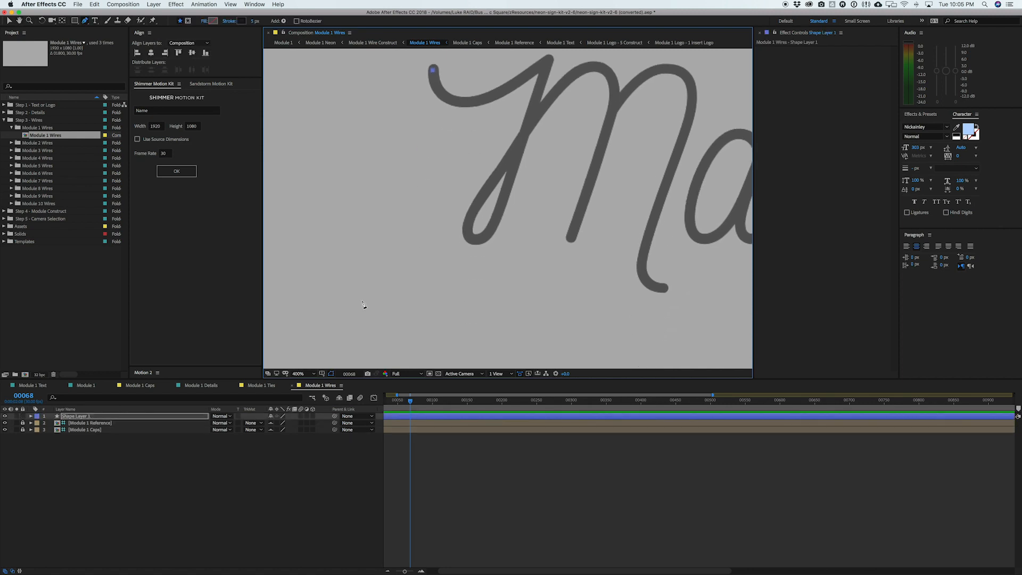
{"action": "mouse_move", "coordinate": [355, 278]}
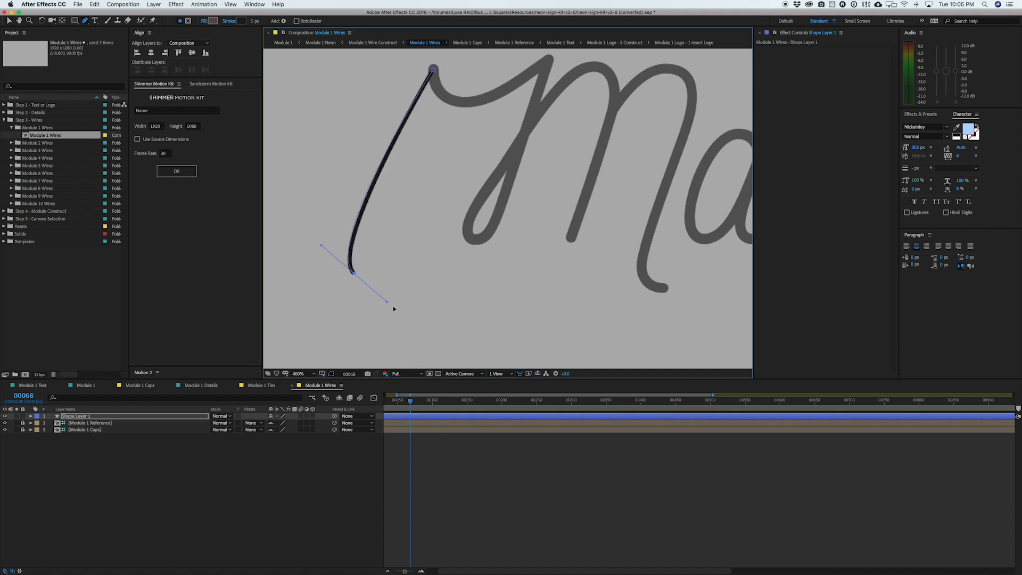
{"action": "left_click", "coordinate": [298, 374]}
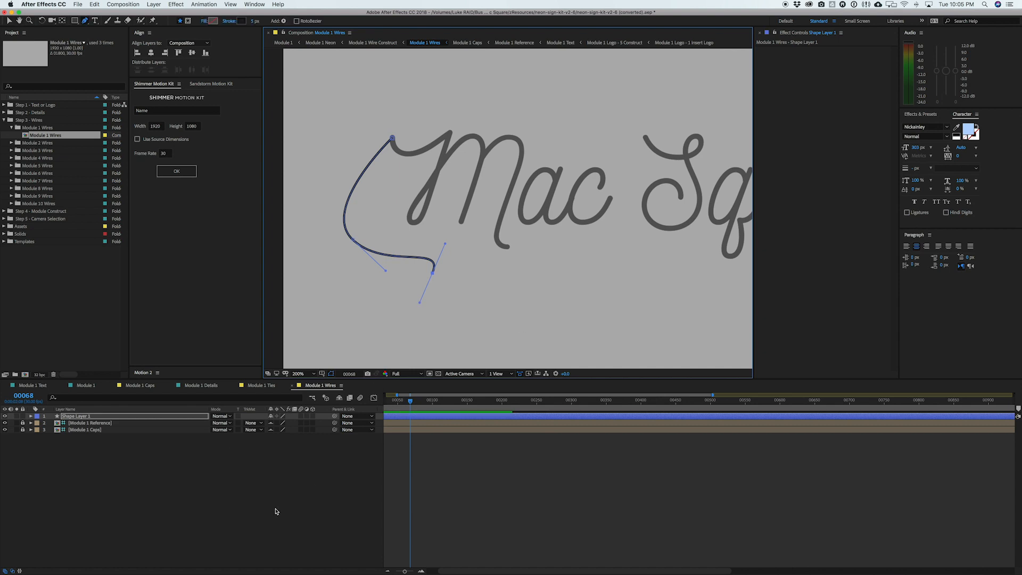
{"action": "left_click", "coordinate": [549, 300]}
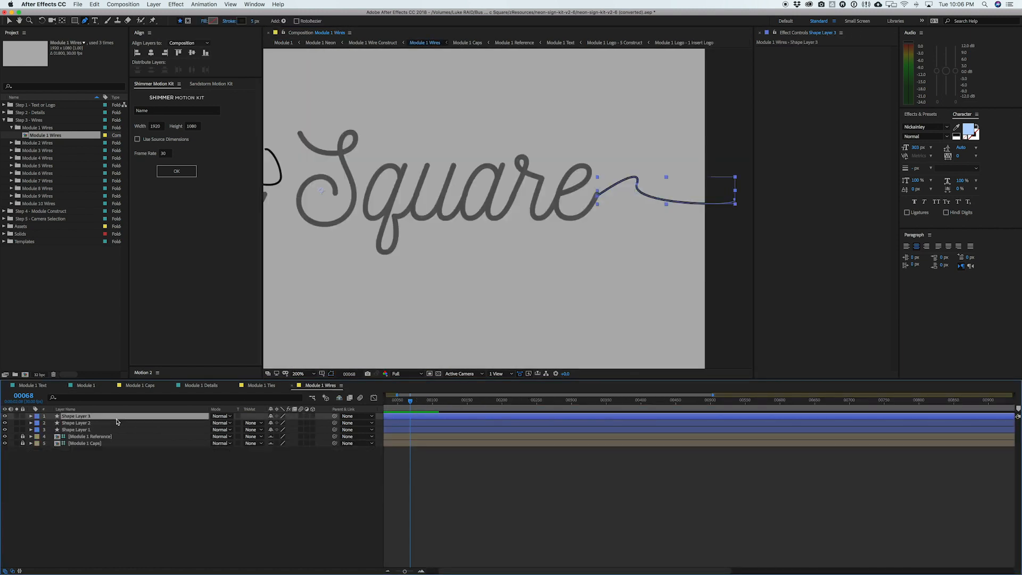
{"action": "left_click", "coordinate": [85, 385]}
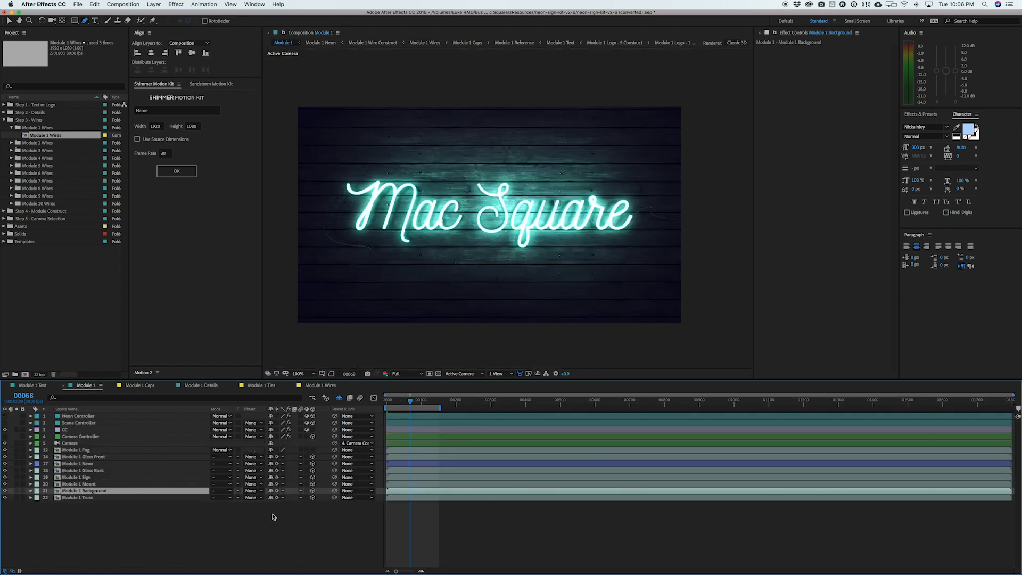
Open Module 1 from the Module Construct folder and select its Neon Controller layer.
{"action": "left_click", "coordinate": [6, 120]}
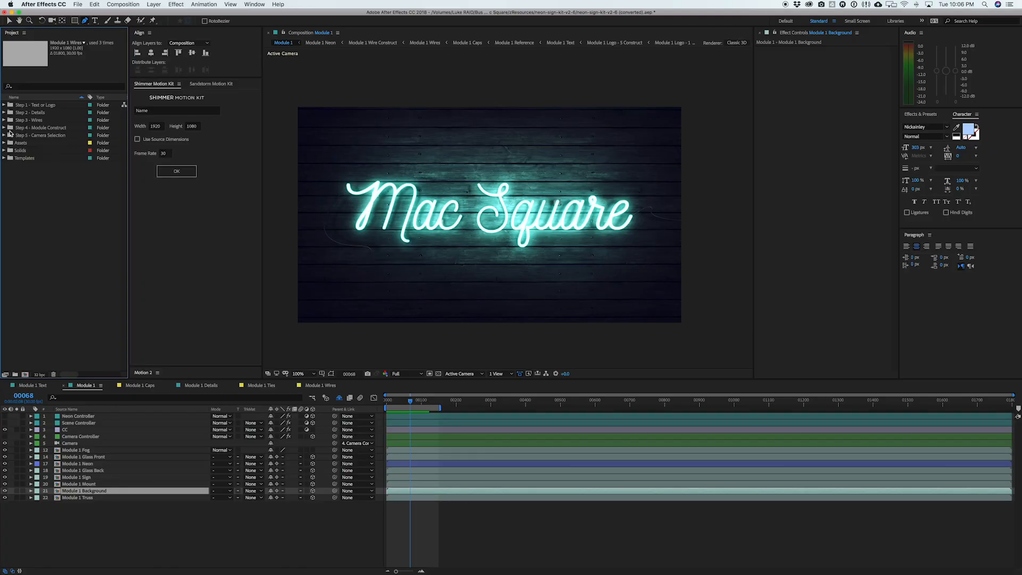
{"action": "left_click", "coordinate": [3, 127]}
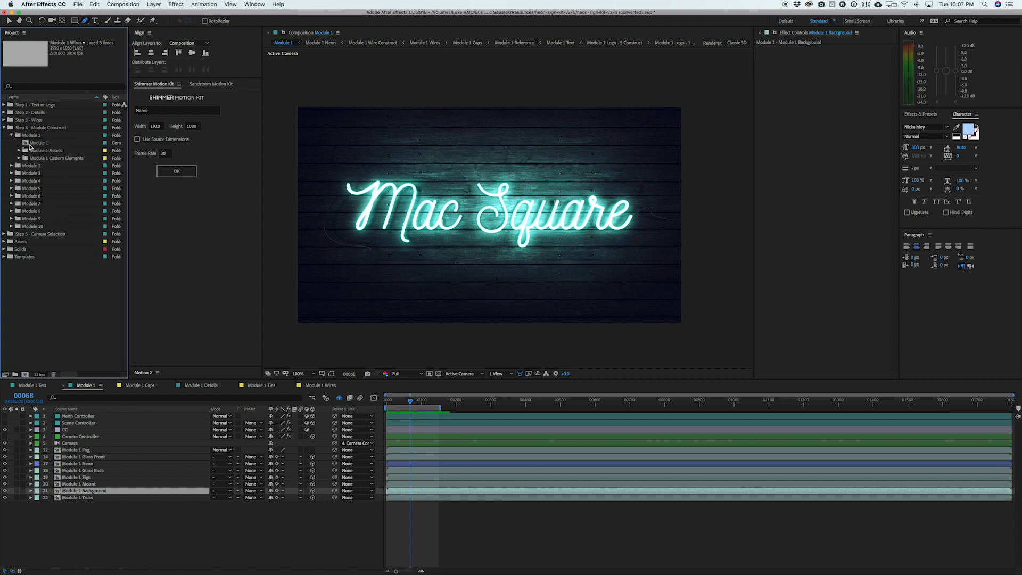
{"action": "left_click", "coordinate": [39, 142]}
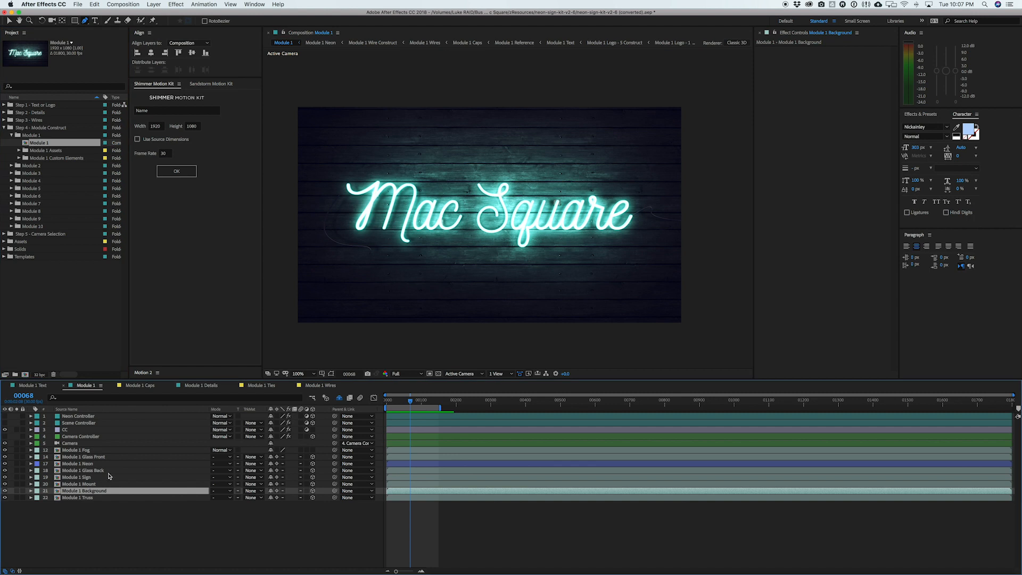
{"action": "mouse_move", "coordinate": [160, 482]}
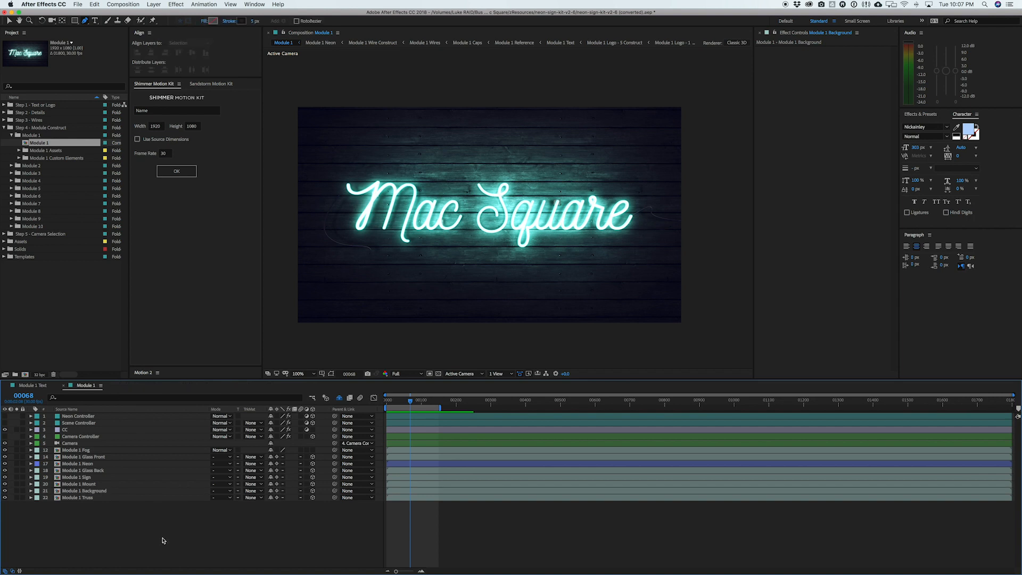
{"action": "left_click", "coordinate": [386, 400]}
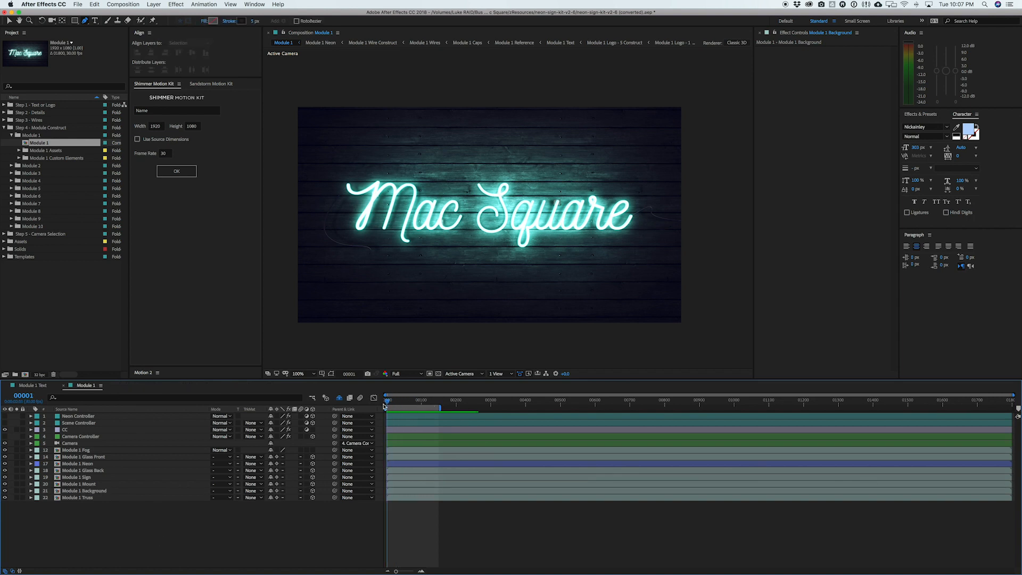
{"action": "left_click", "coordinate": [387, 400]}
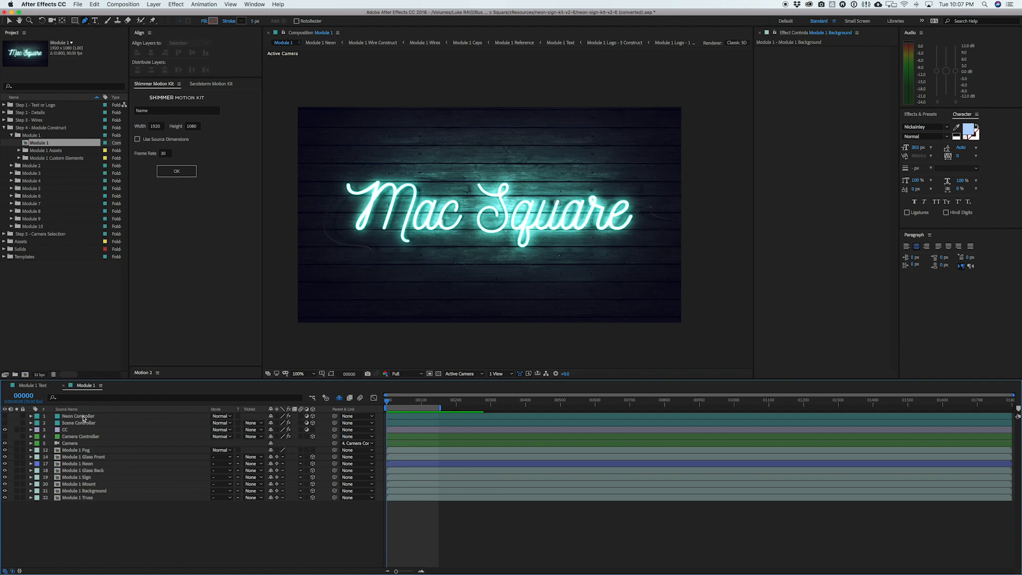
{"action": "left_click", "coordinate": [78, 415]}
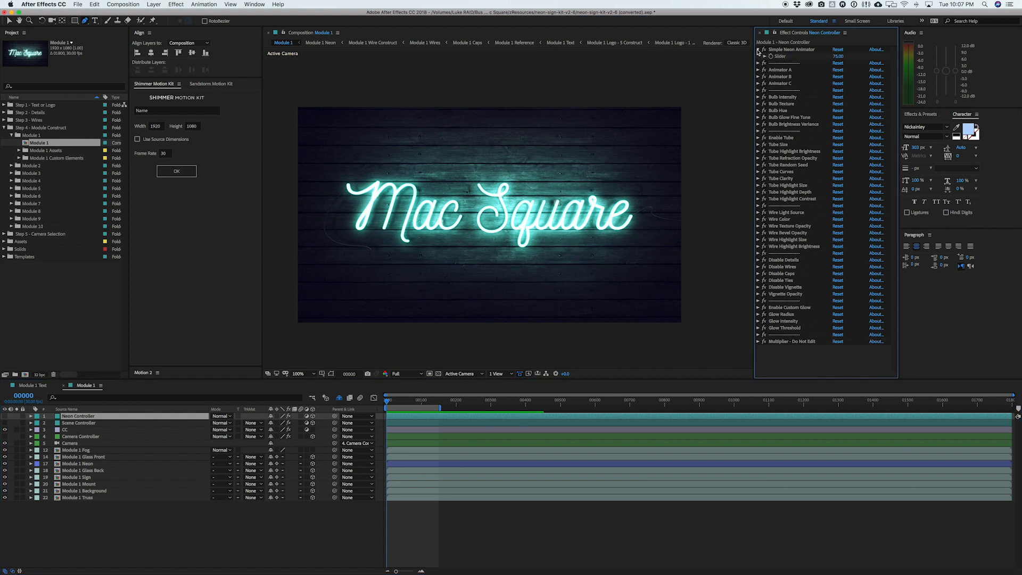
Turn the Bulb Hue Master Hue toward white-blue and check Disable Wires.
{"action": "left_click", "coordinate": [840, 55]}
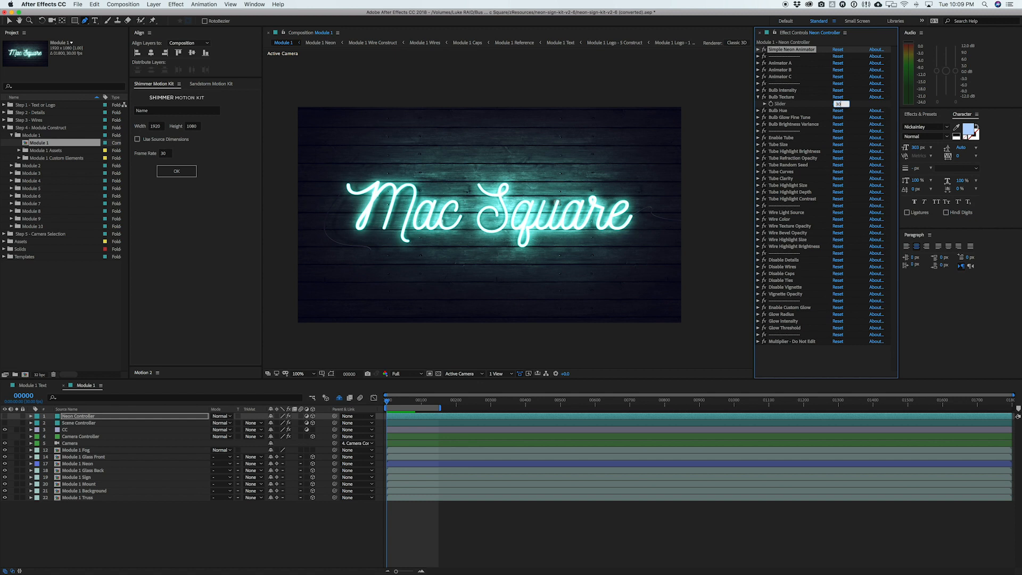
{"action": "left_click", "coordinate": [758, 104]}
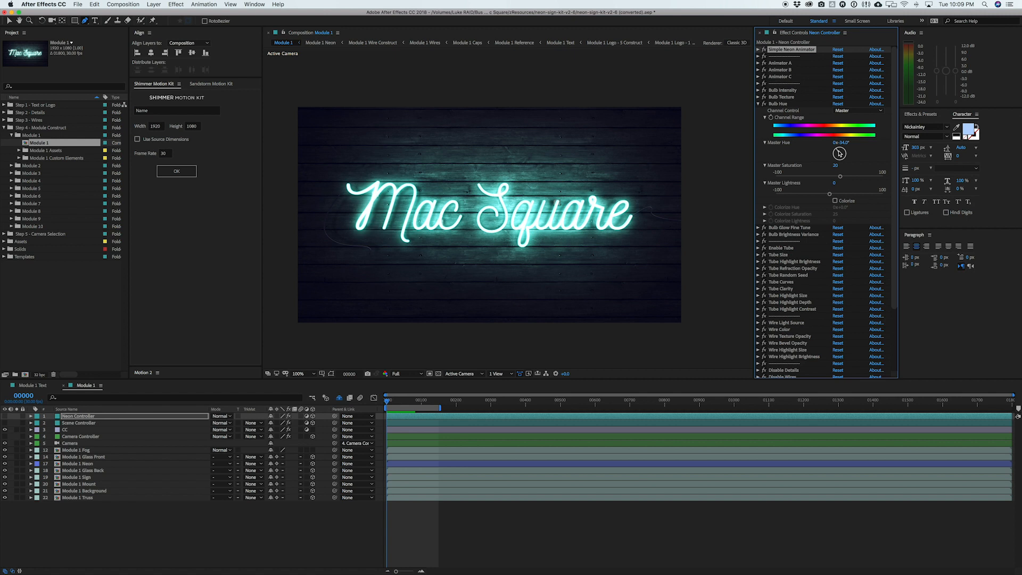
{"action": "mouse_move", "coordinate": [215, 324]}
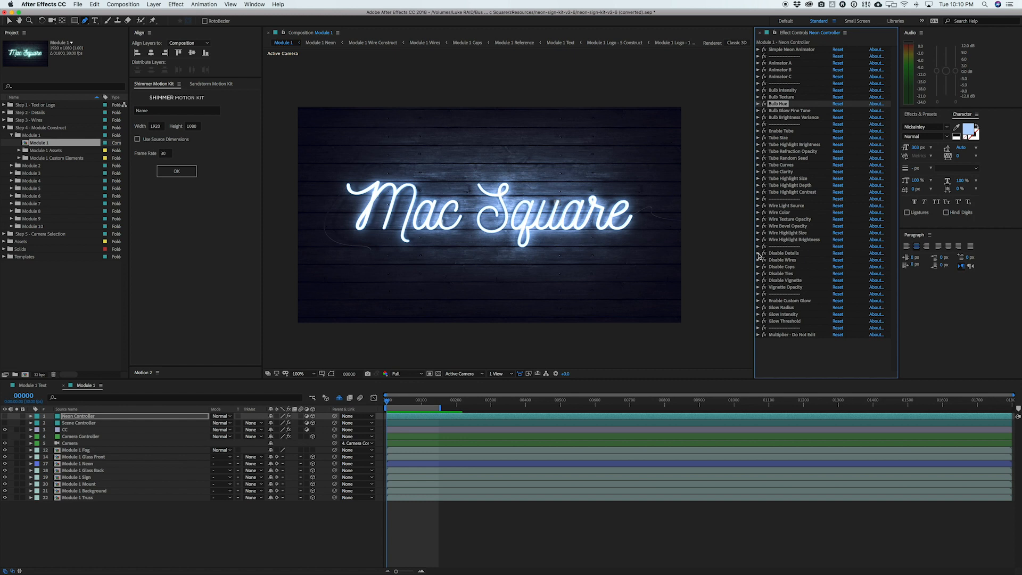
{"action": "mouse_move", "coordinate": [758, 269]}
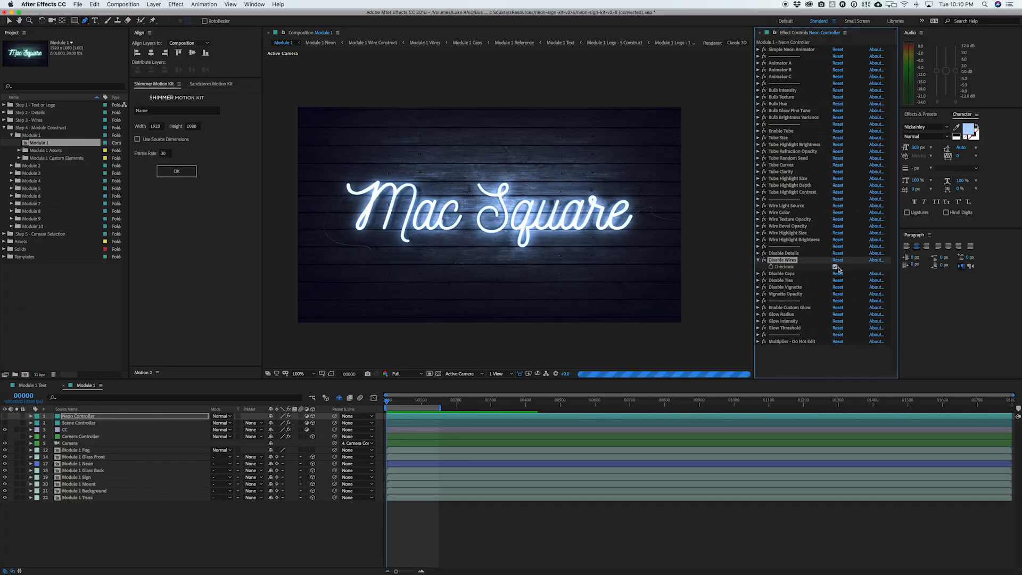
{"action": "left_click", "coordinate": [836, 267]}
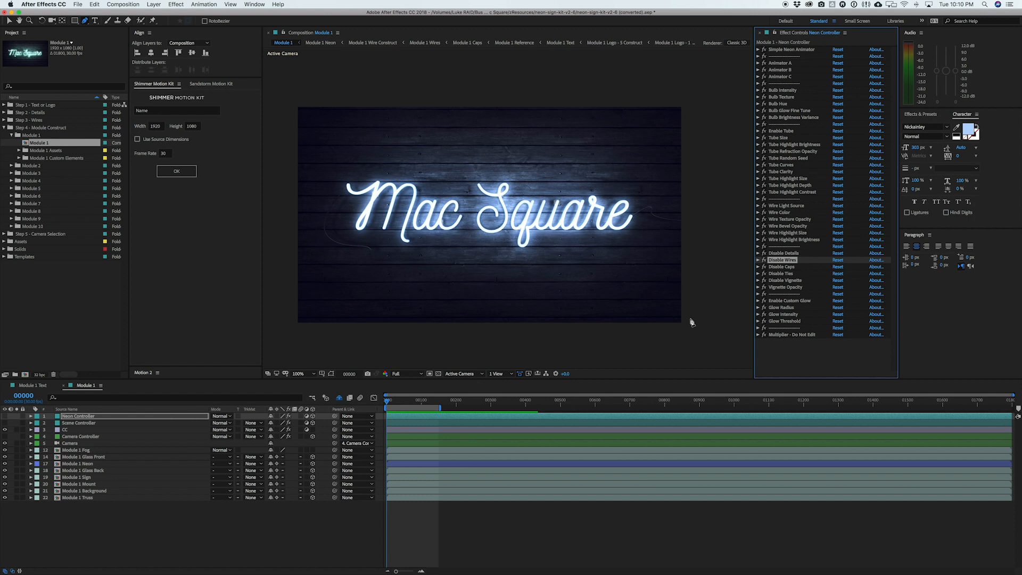
In Scene Controller, disable Wood and Brick Wall; enable Gradient Wall, Concrete Wall and Fog.
{"action": "left_click", "coordinate": [78, 422]}
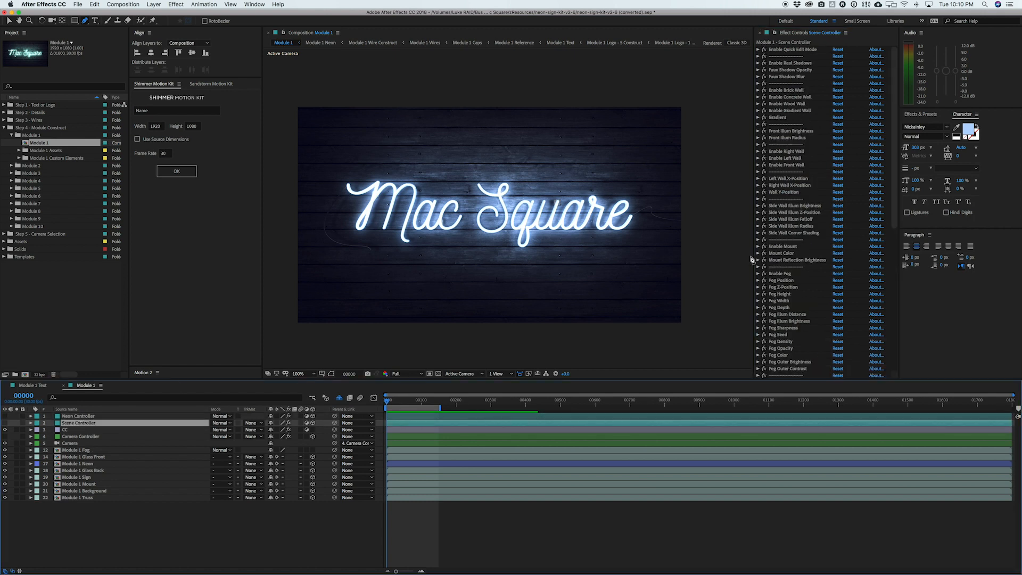
{"action": "mouse_move", "coordinate": [849, 126]}
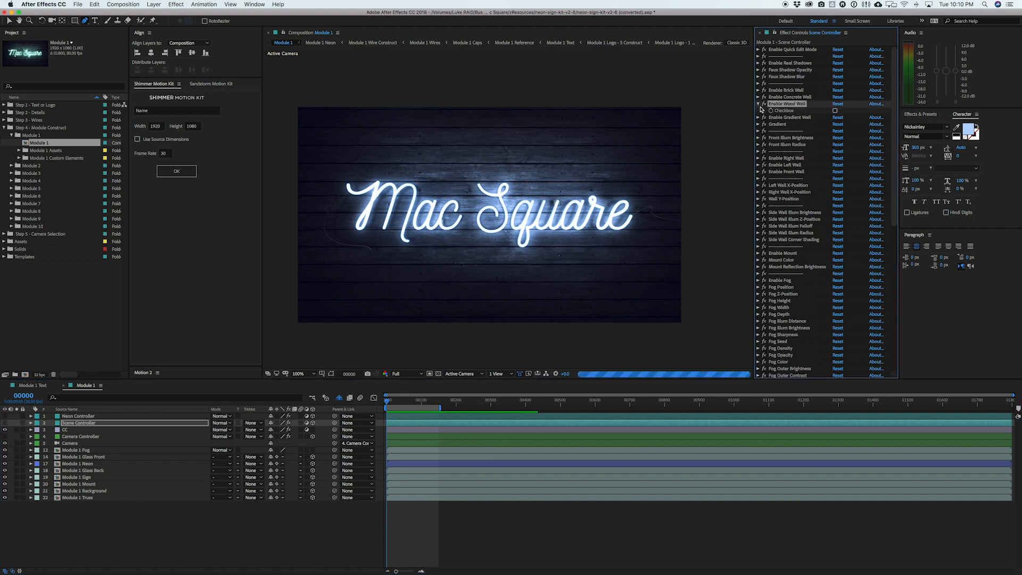
{"action": "left_click", "coordinate": [834, 97]}
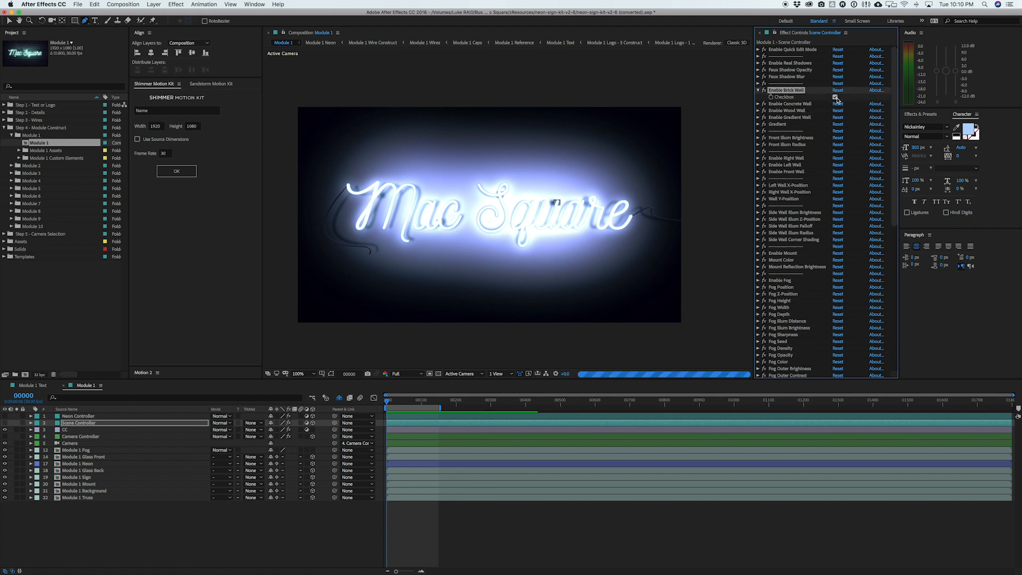
{"action": "left_click", "coordinate": [758, 124]}
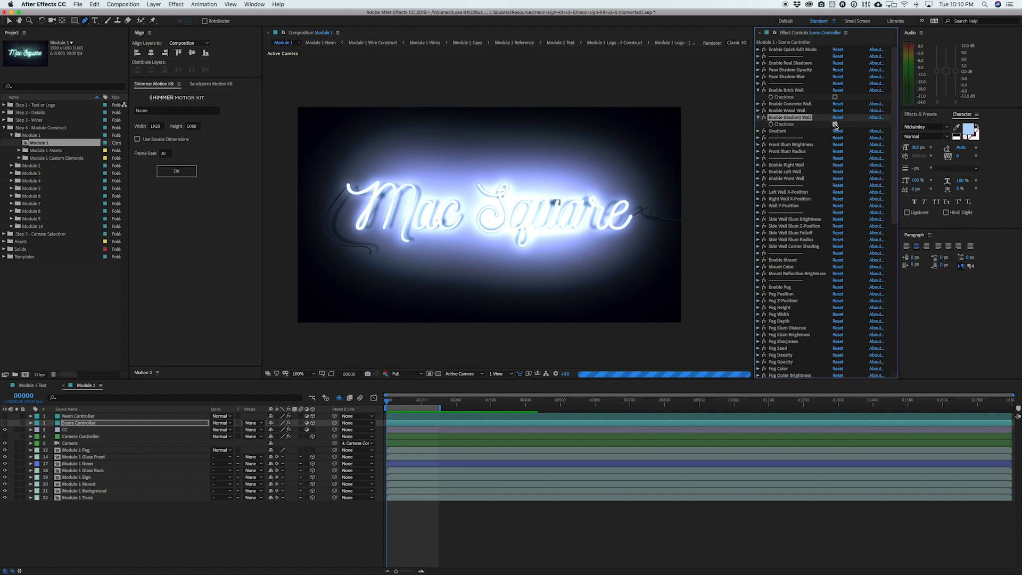
{"action": "left_click", "coordinate": [834, 125]}
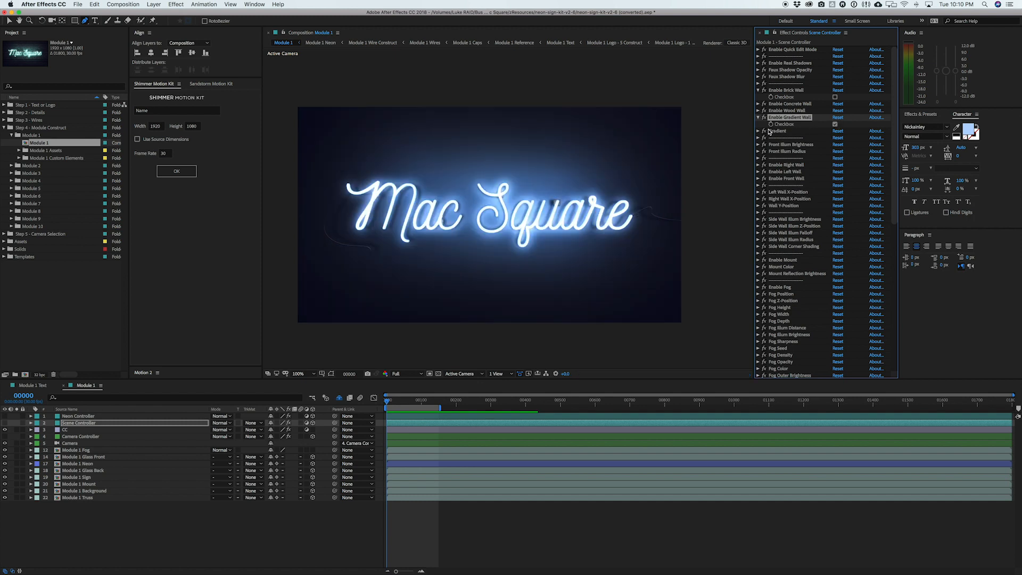
{"action": "left_click", "coordinate": [758, 131]}
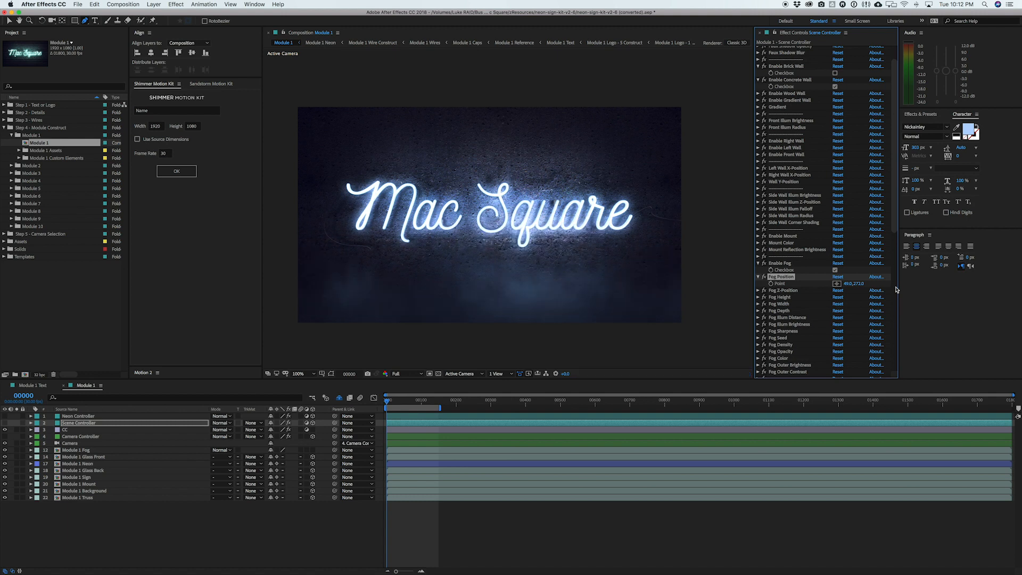
Scroll down through the remaining Scene Controller settings.
{"action": "scroll", "scroll_direction": "down", "scroll_amount": 3}
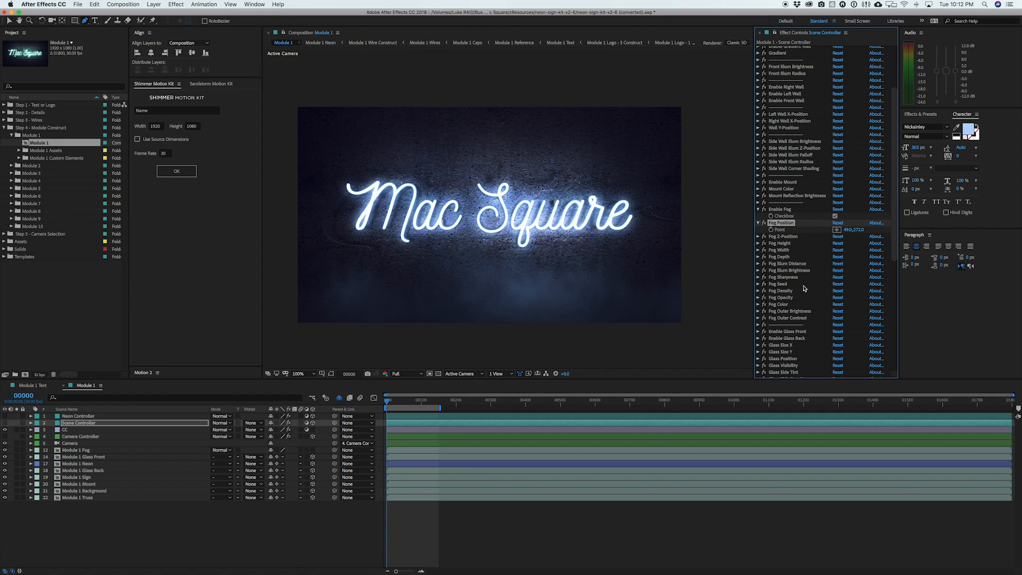
{"action": "scroll", "scroll_direction": "down", "scroll_amount": 3}
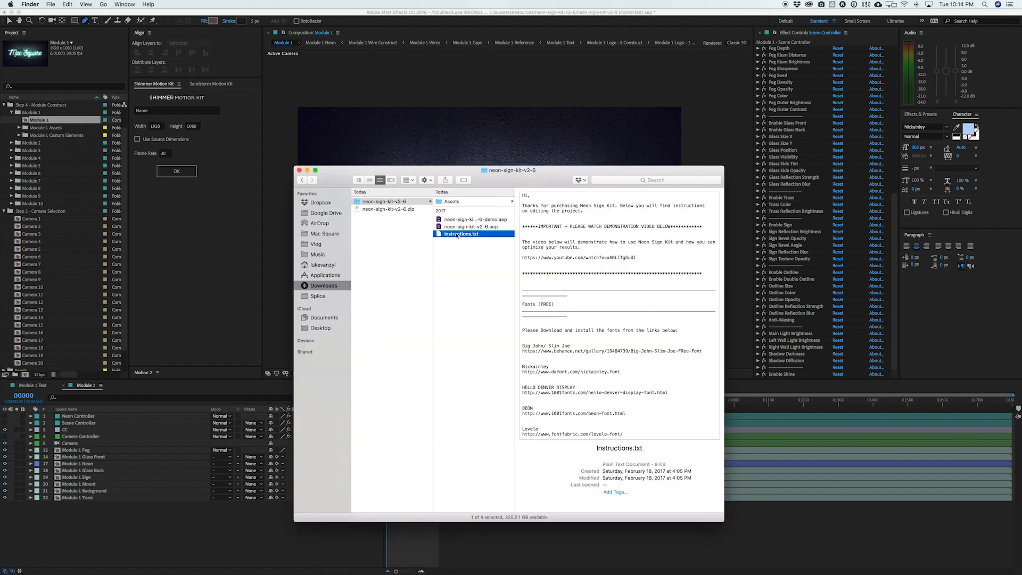
Preview a clip in the kit's Assets > Camera Examples folder, then open the Camera 8 comp.
{"action": "left_click", "coordinate": [451, 200]}
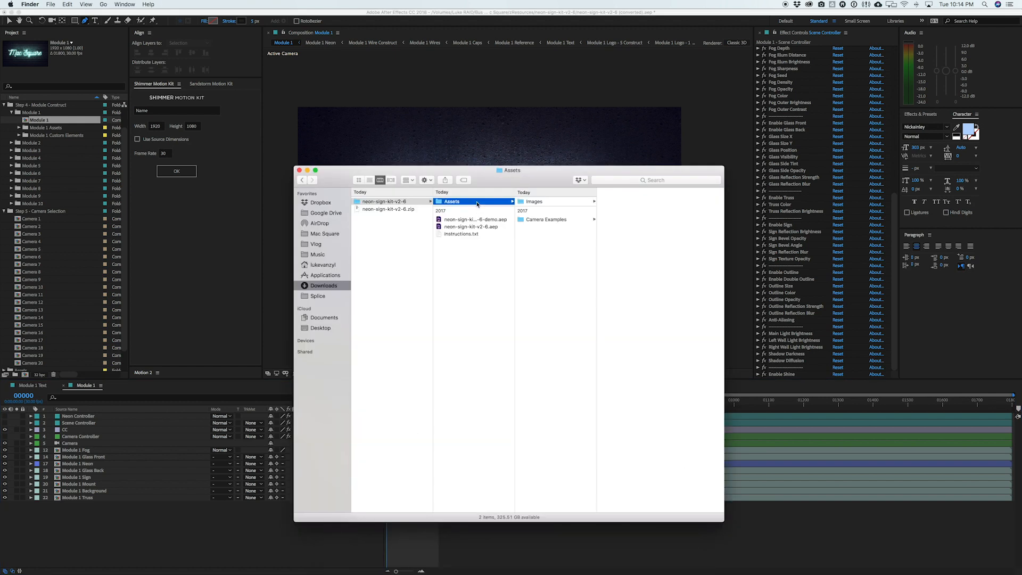
{"action": "left_click", "coordinate": [545, 219]}
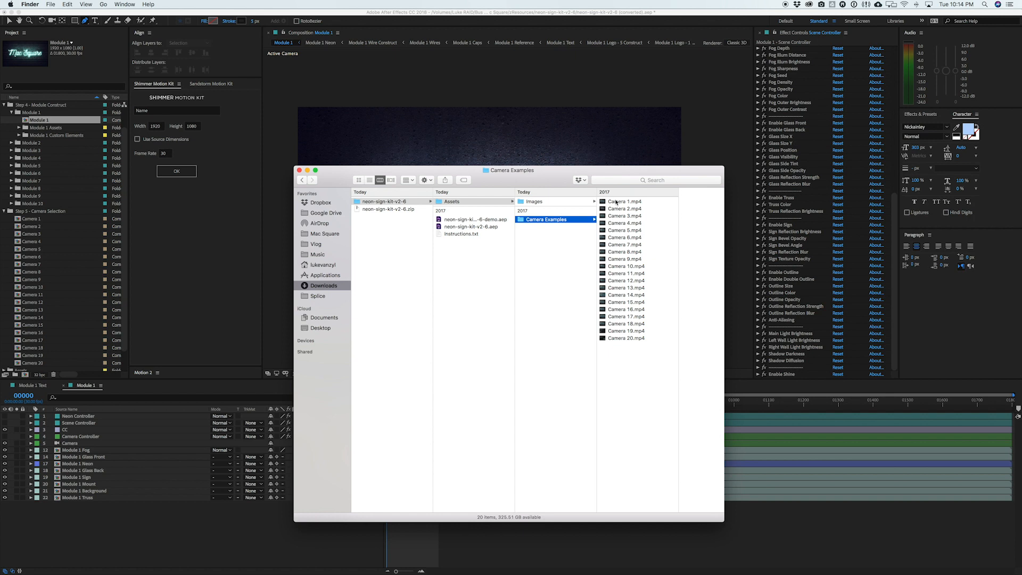
{"action": "left_click", "coordinate": [624, 200]}
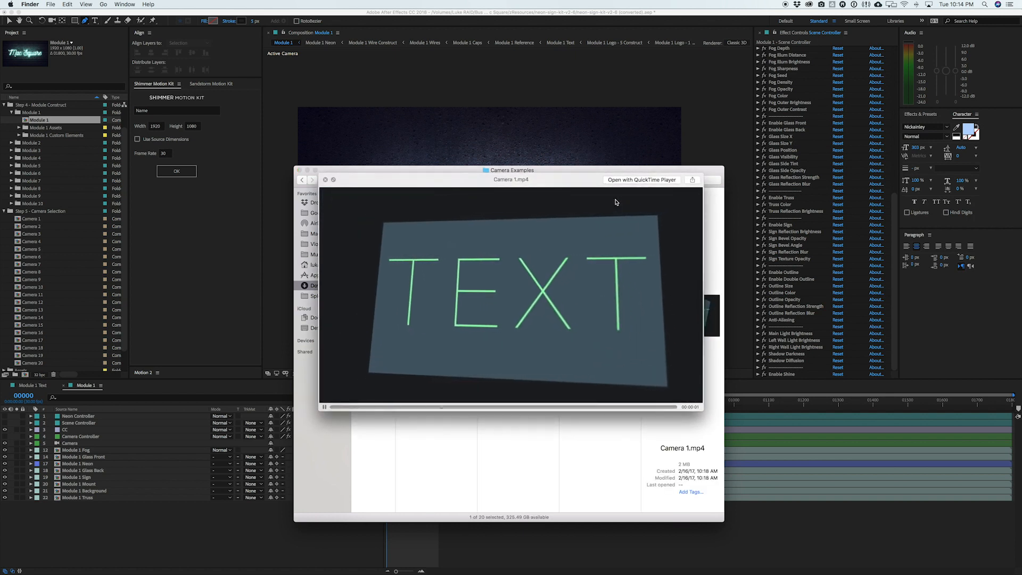
{"action": "left_click", "coordinate": [323, 407]}
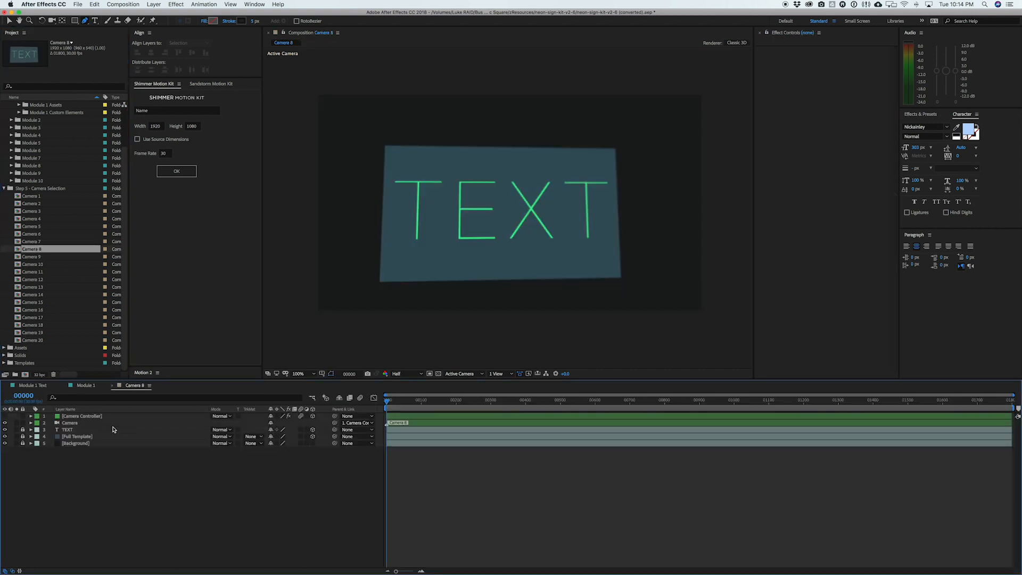
Select Camera 8's Camera Controller and Camera layers, then select Module 1's old camera layer.
{"action": "left_click", "coordinate": [81, 415]}
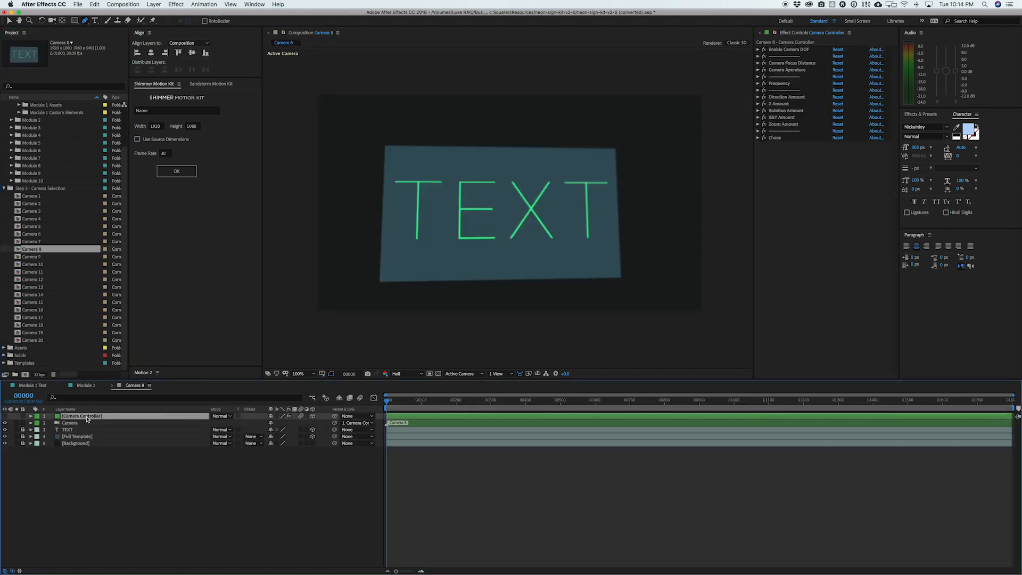
{"action": "left_click", "coordinate": [70, 422]}
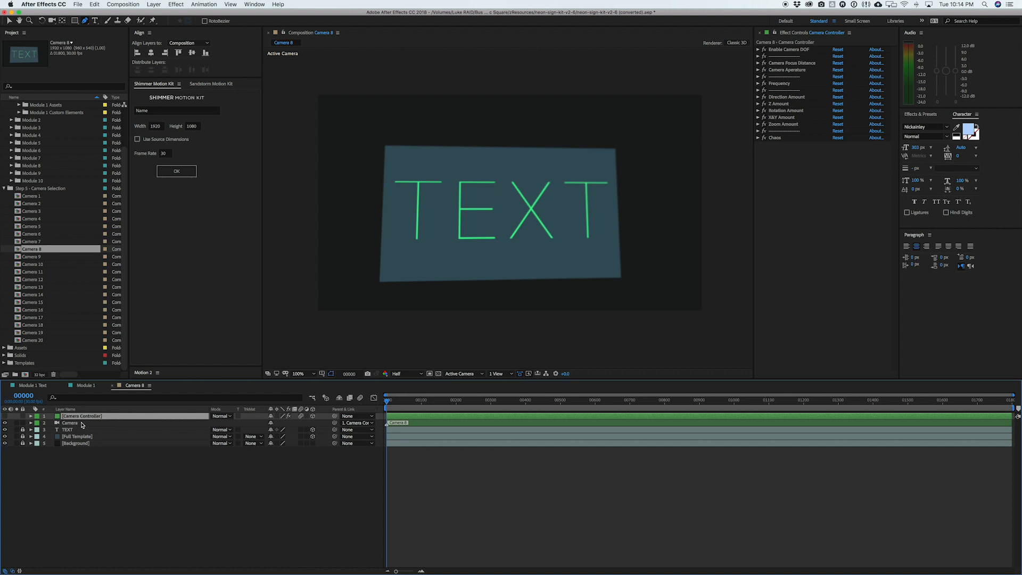
{"action": "left_click", "coordinate": [70, 422]}
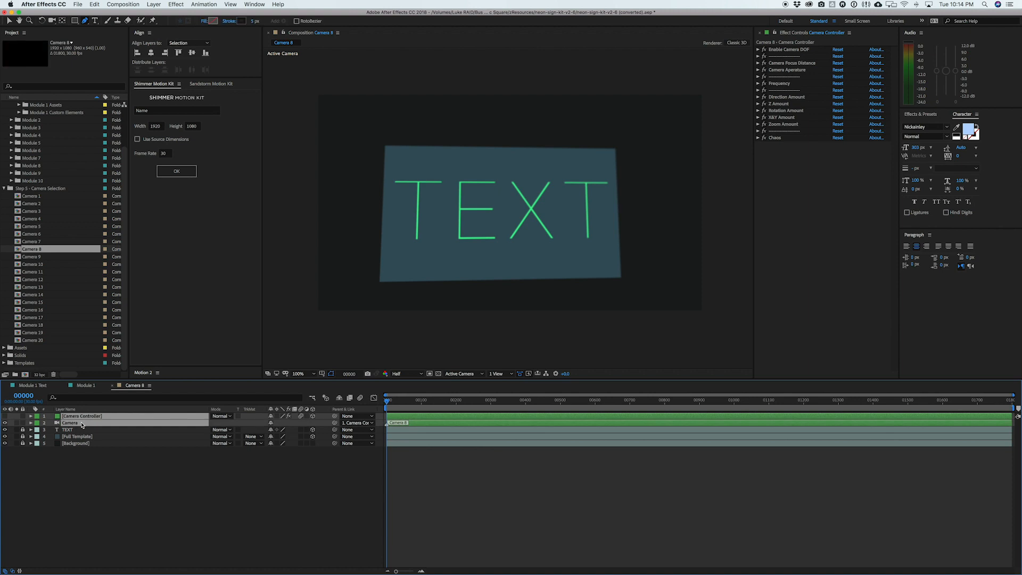
{"action": "left_click", "coordinate": [85, 385]}
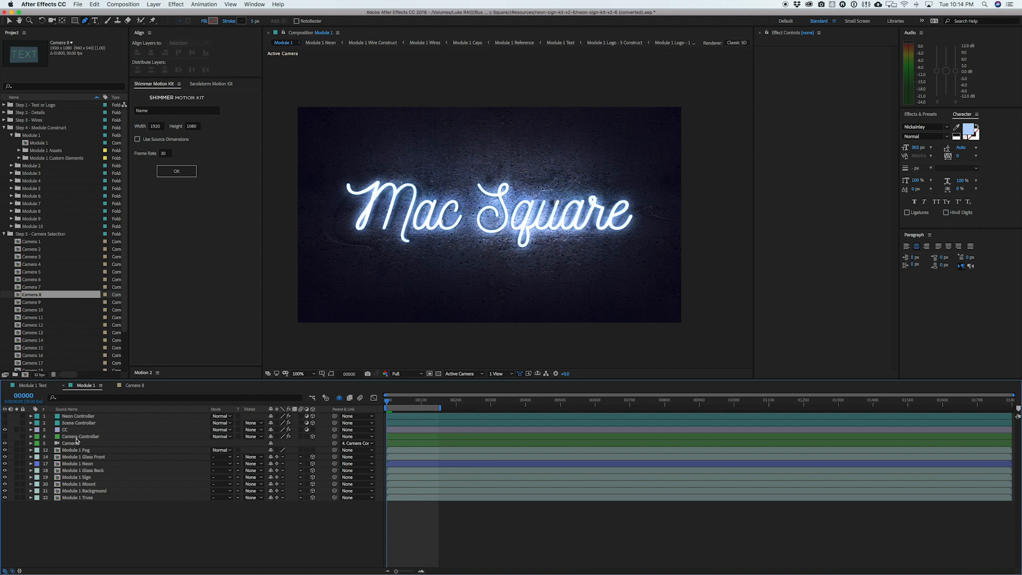
{"action": "left_click", "coordinate": [80, 436]}
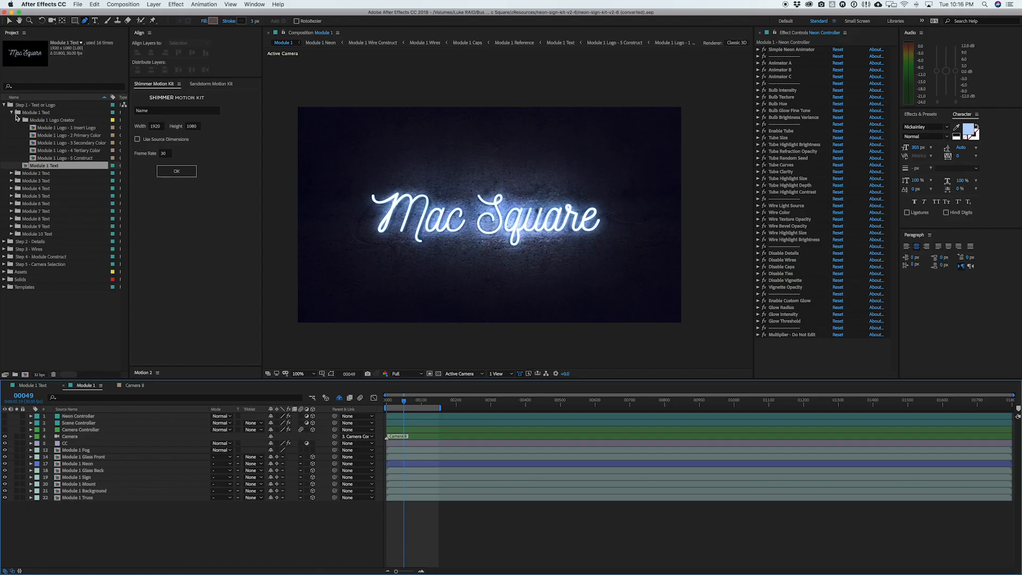
Import MS Icon (White).png into Module 1 Logo - 1 Insert Logo and update the Primary Color comp.
{"action": "double_click", "coordinate": [65, 127]}
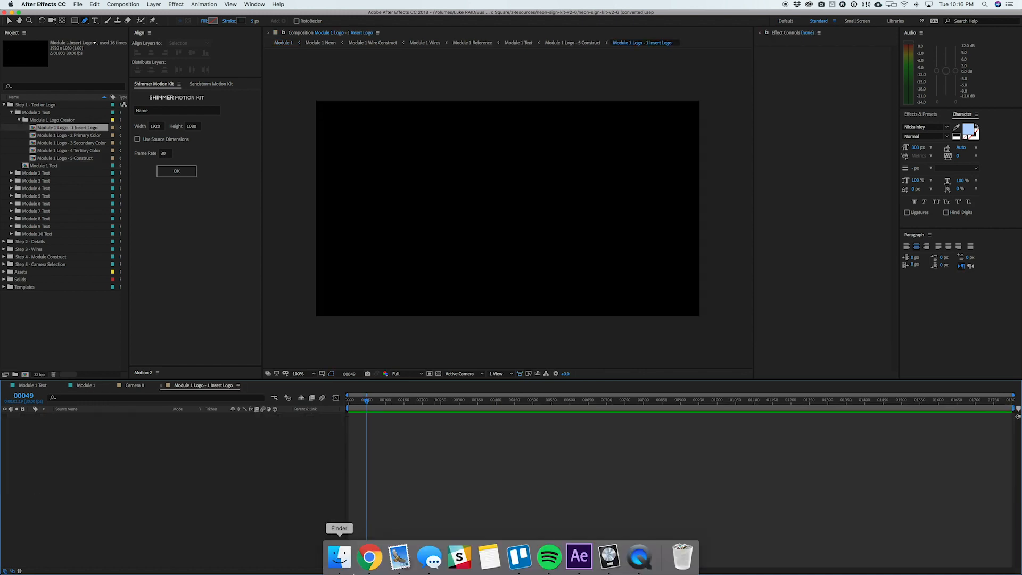
{"action": "left_click", "coordinate": [339, 556]}
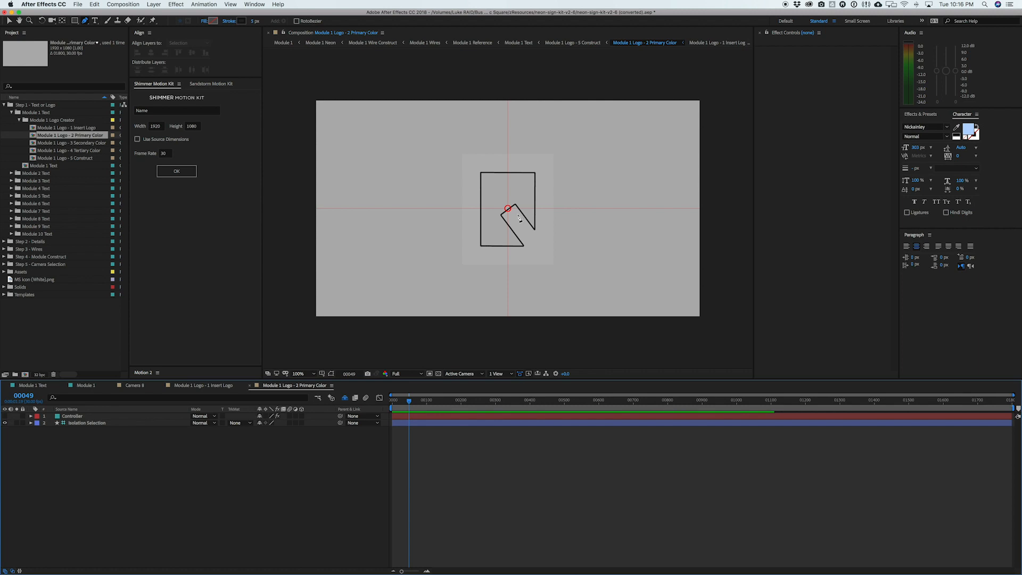
{"action": "left_click", "coordinate": [87, 422]}
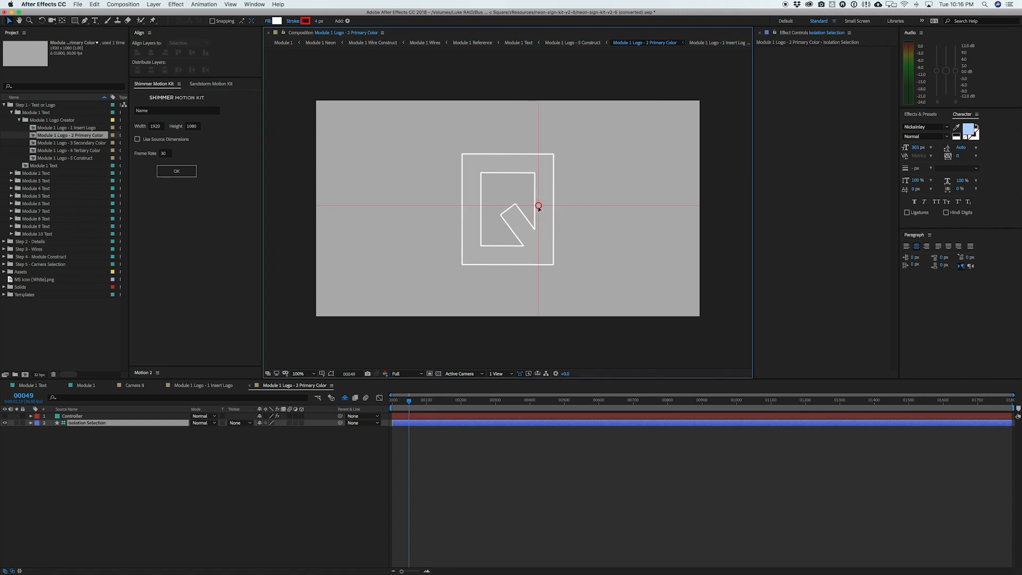
{"action": "left_click", "coordinate": [189, 43]}
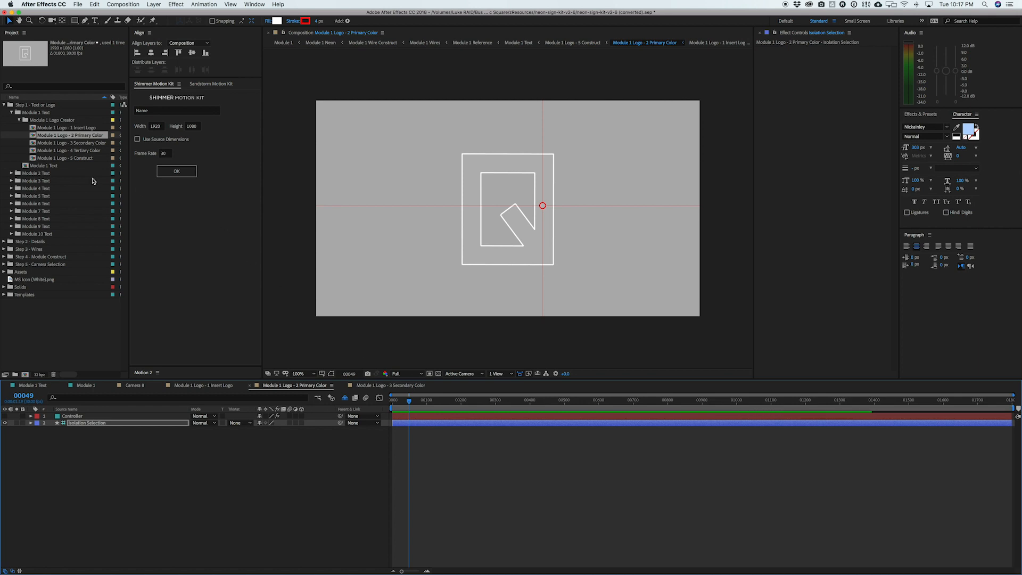
{"action": "mouse_move", "coordinate": [92, 144]}
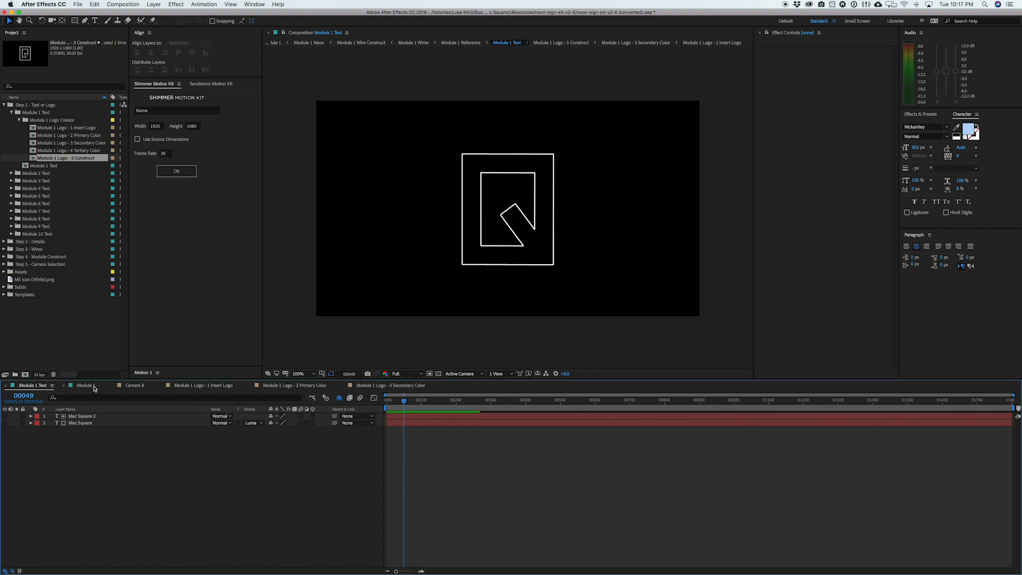
{"action": "left_click", "coordinate": [85, 384]}
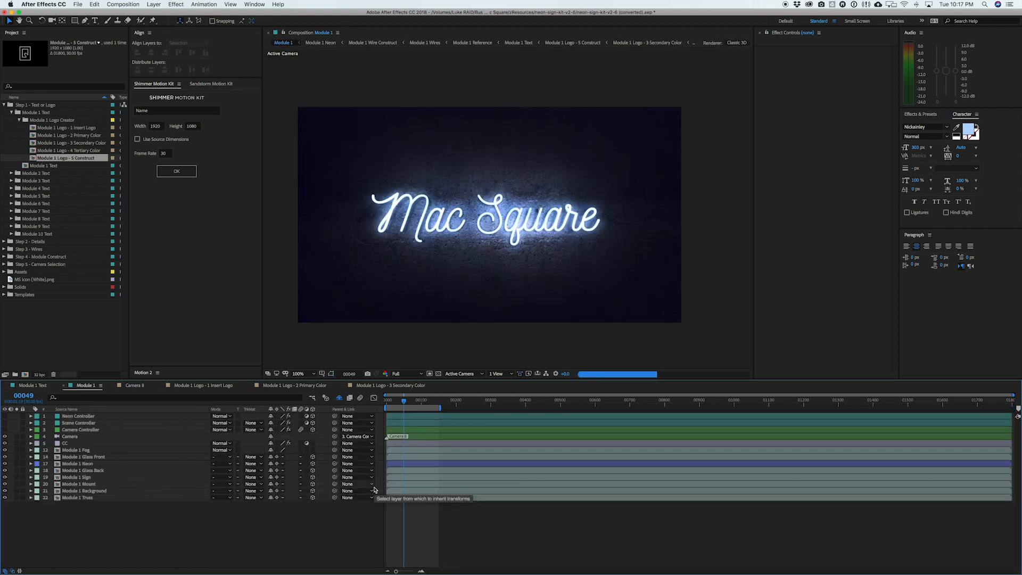